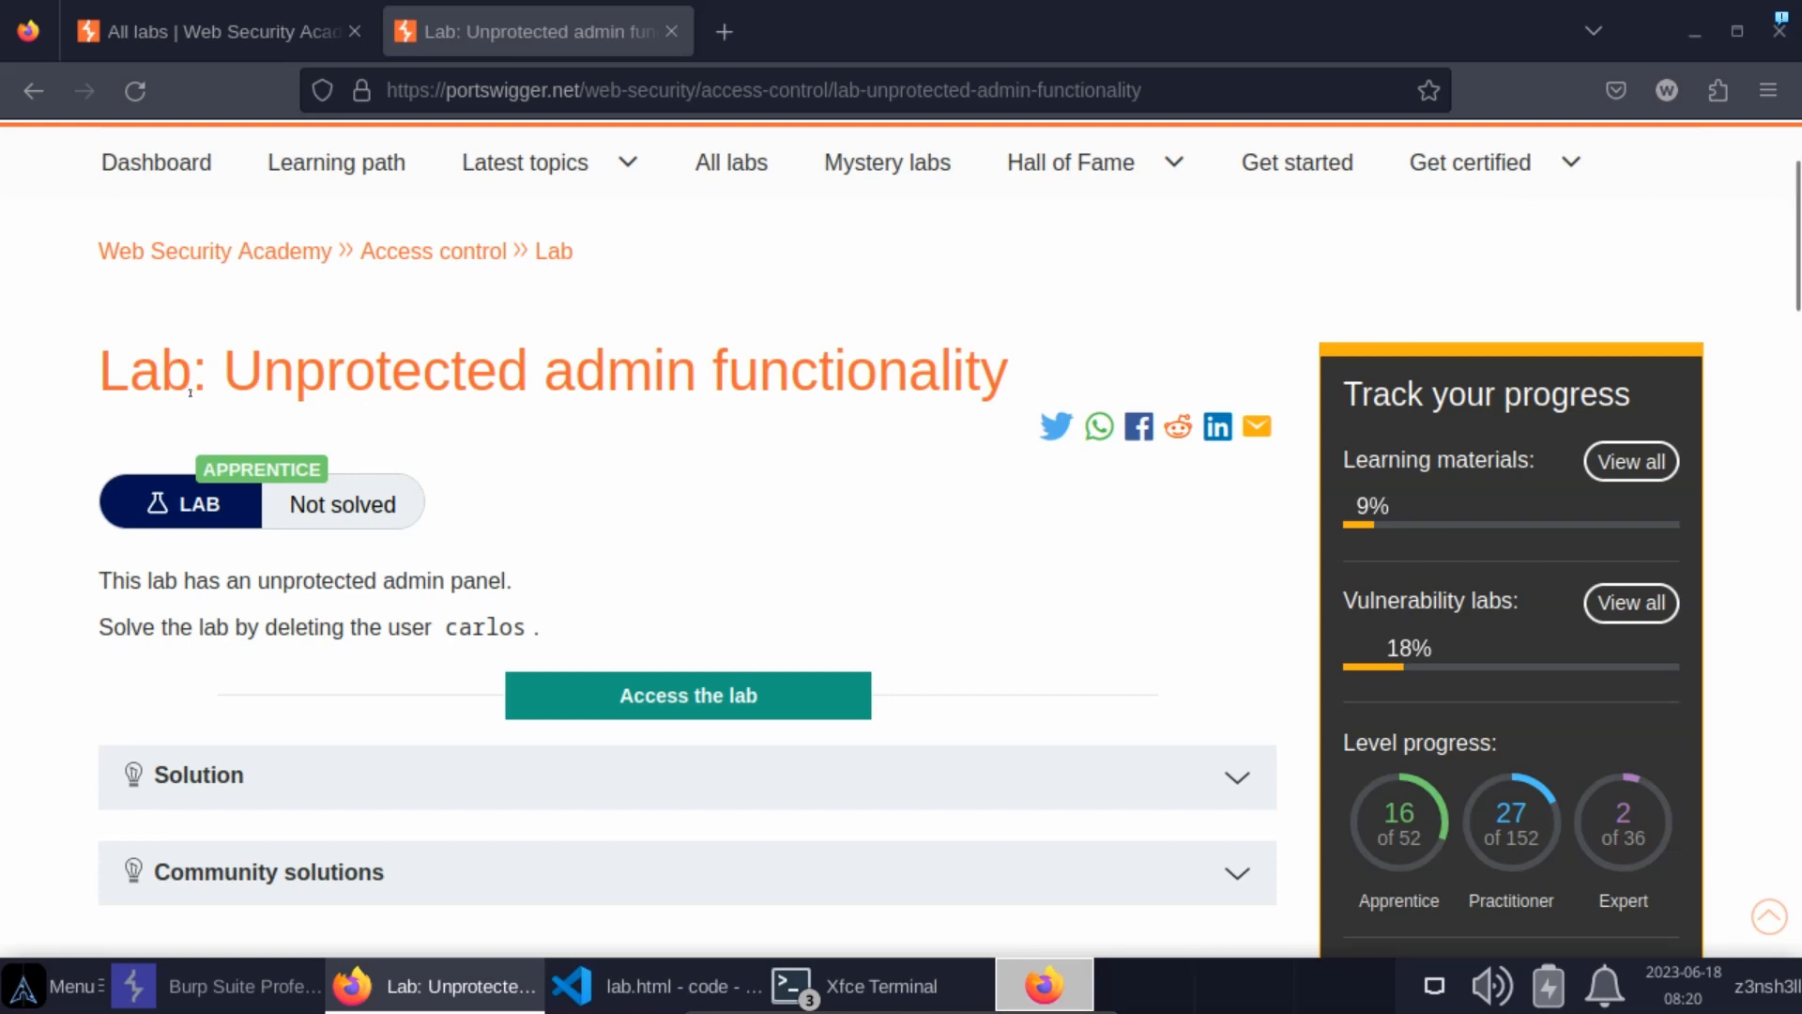
mouse_move(629, 528)
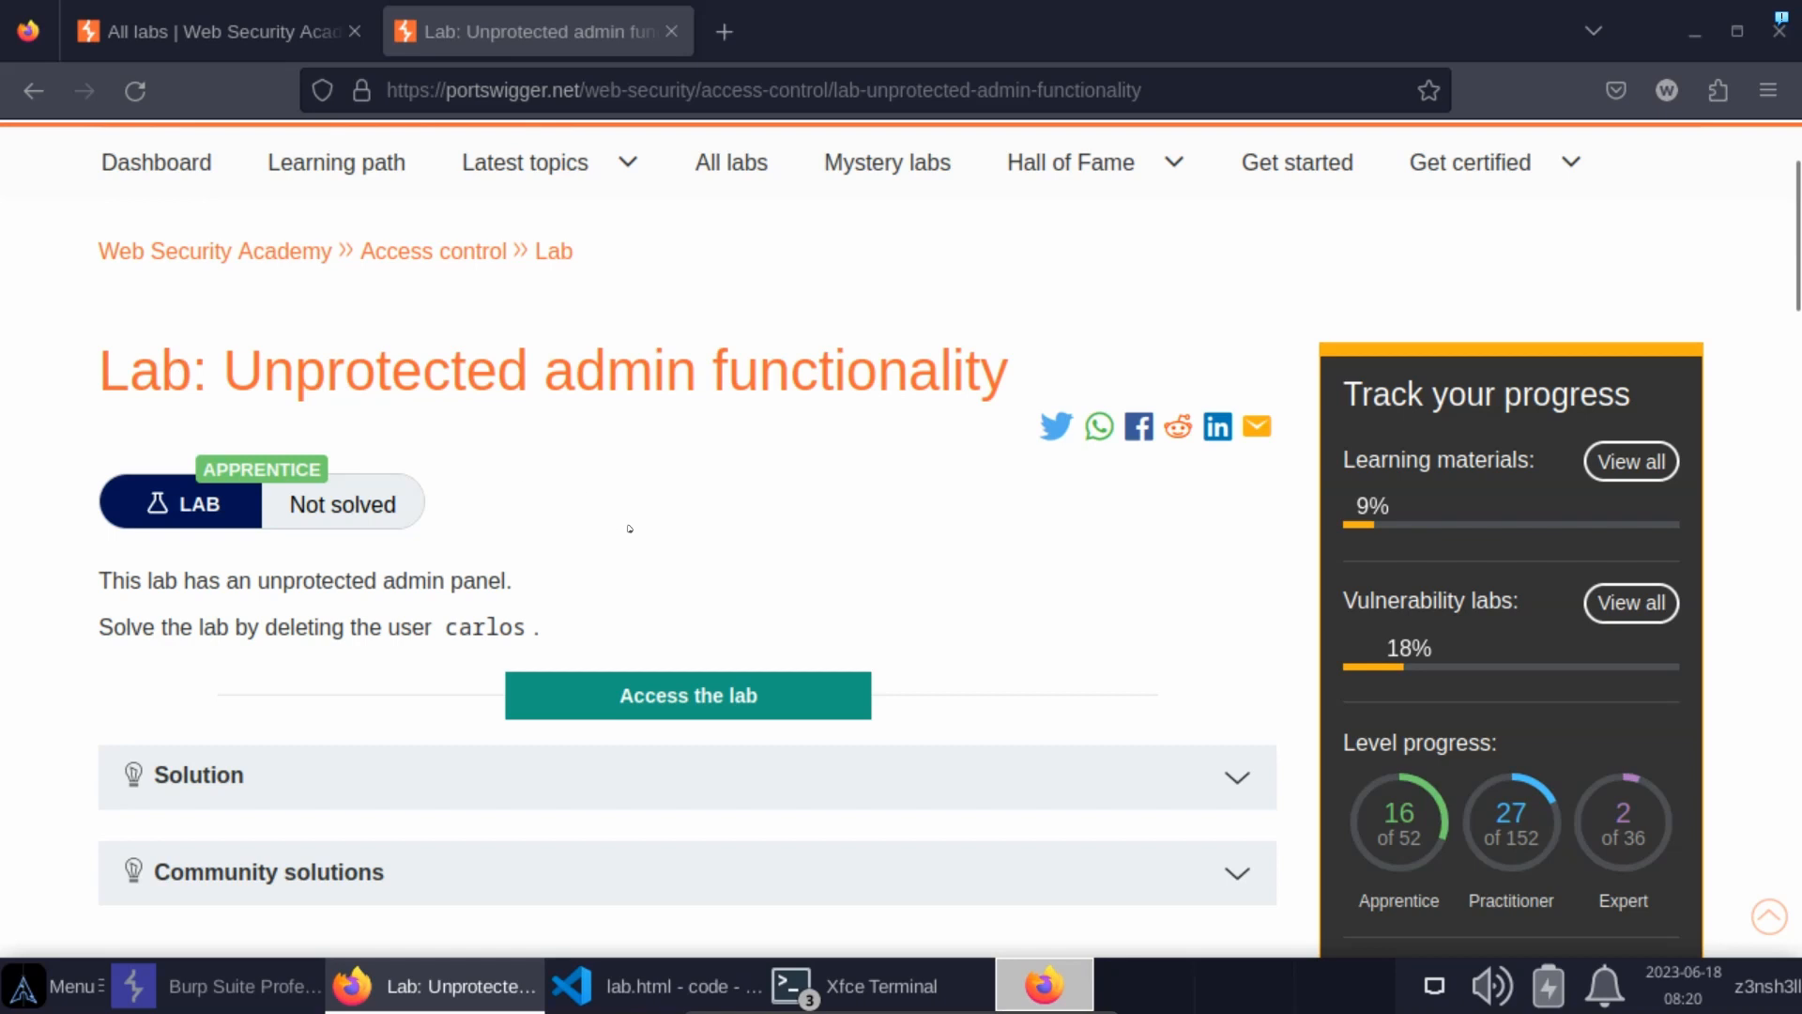
mouse_move(695, 479)
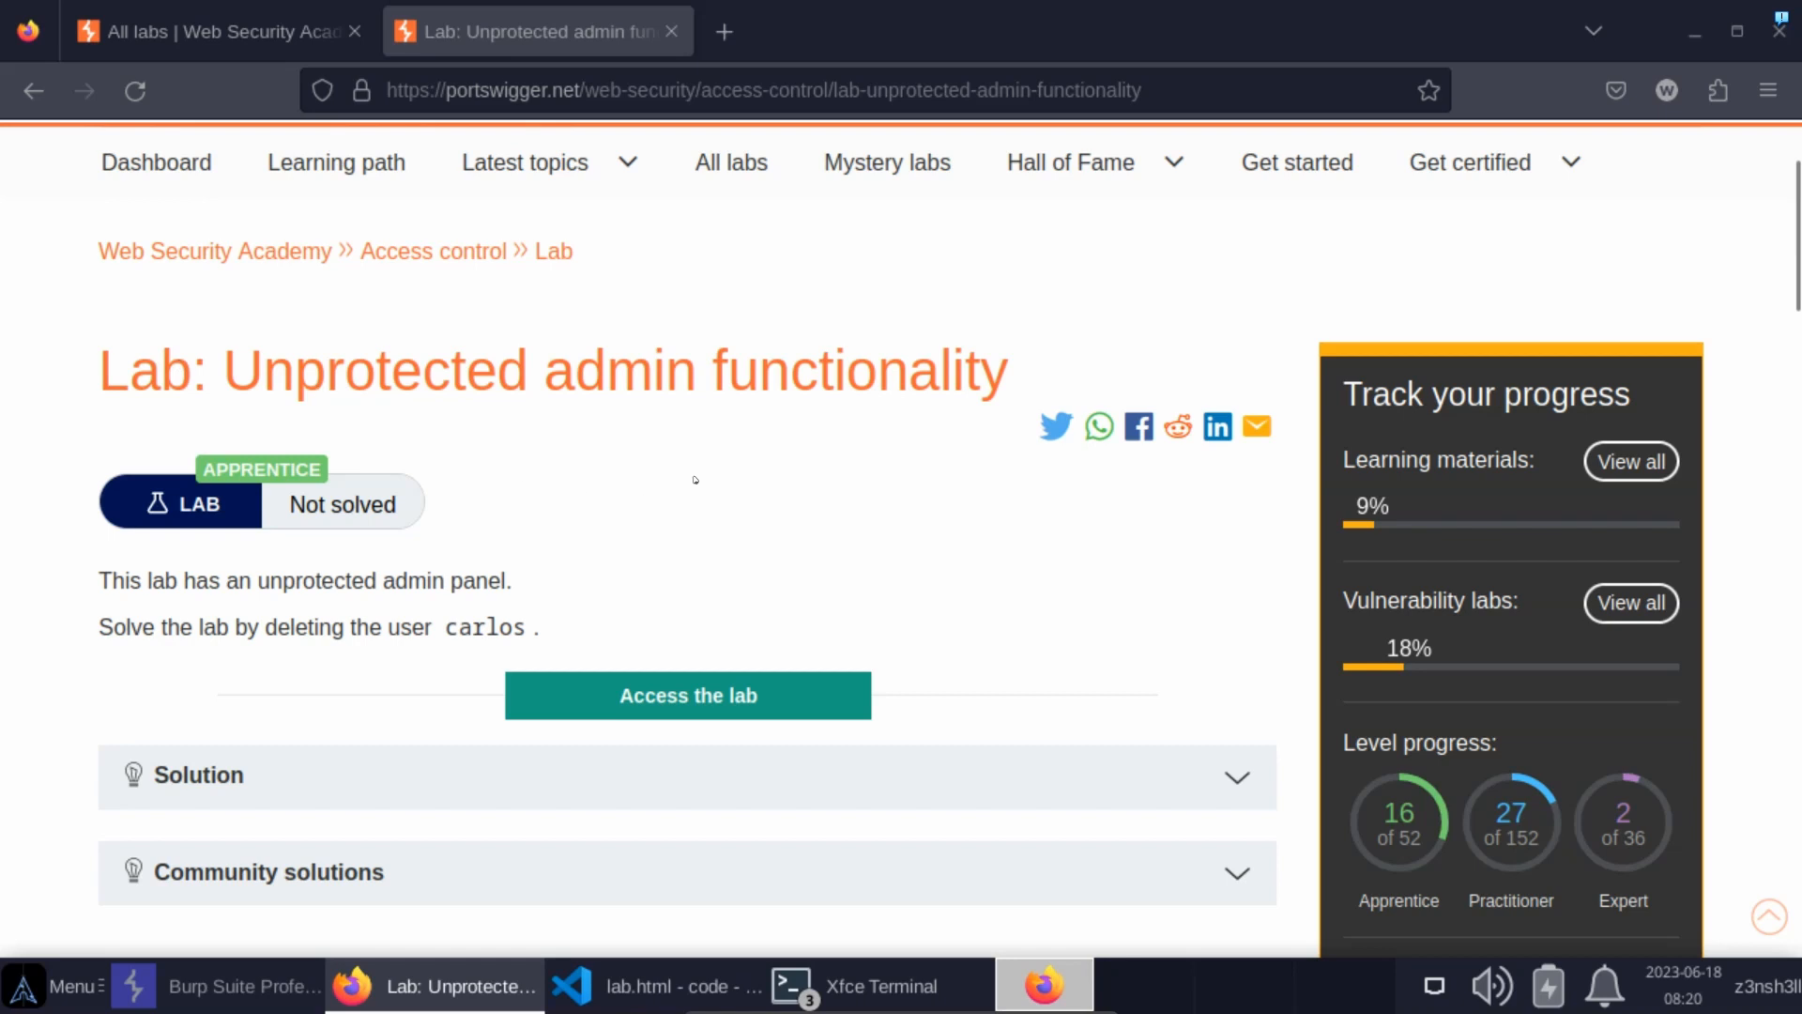
mouse_move(597, 691)
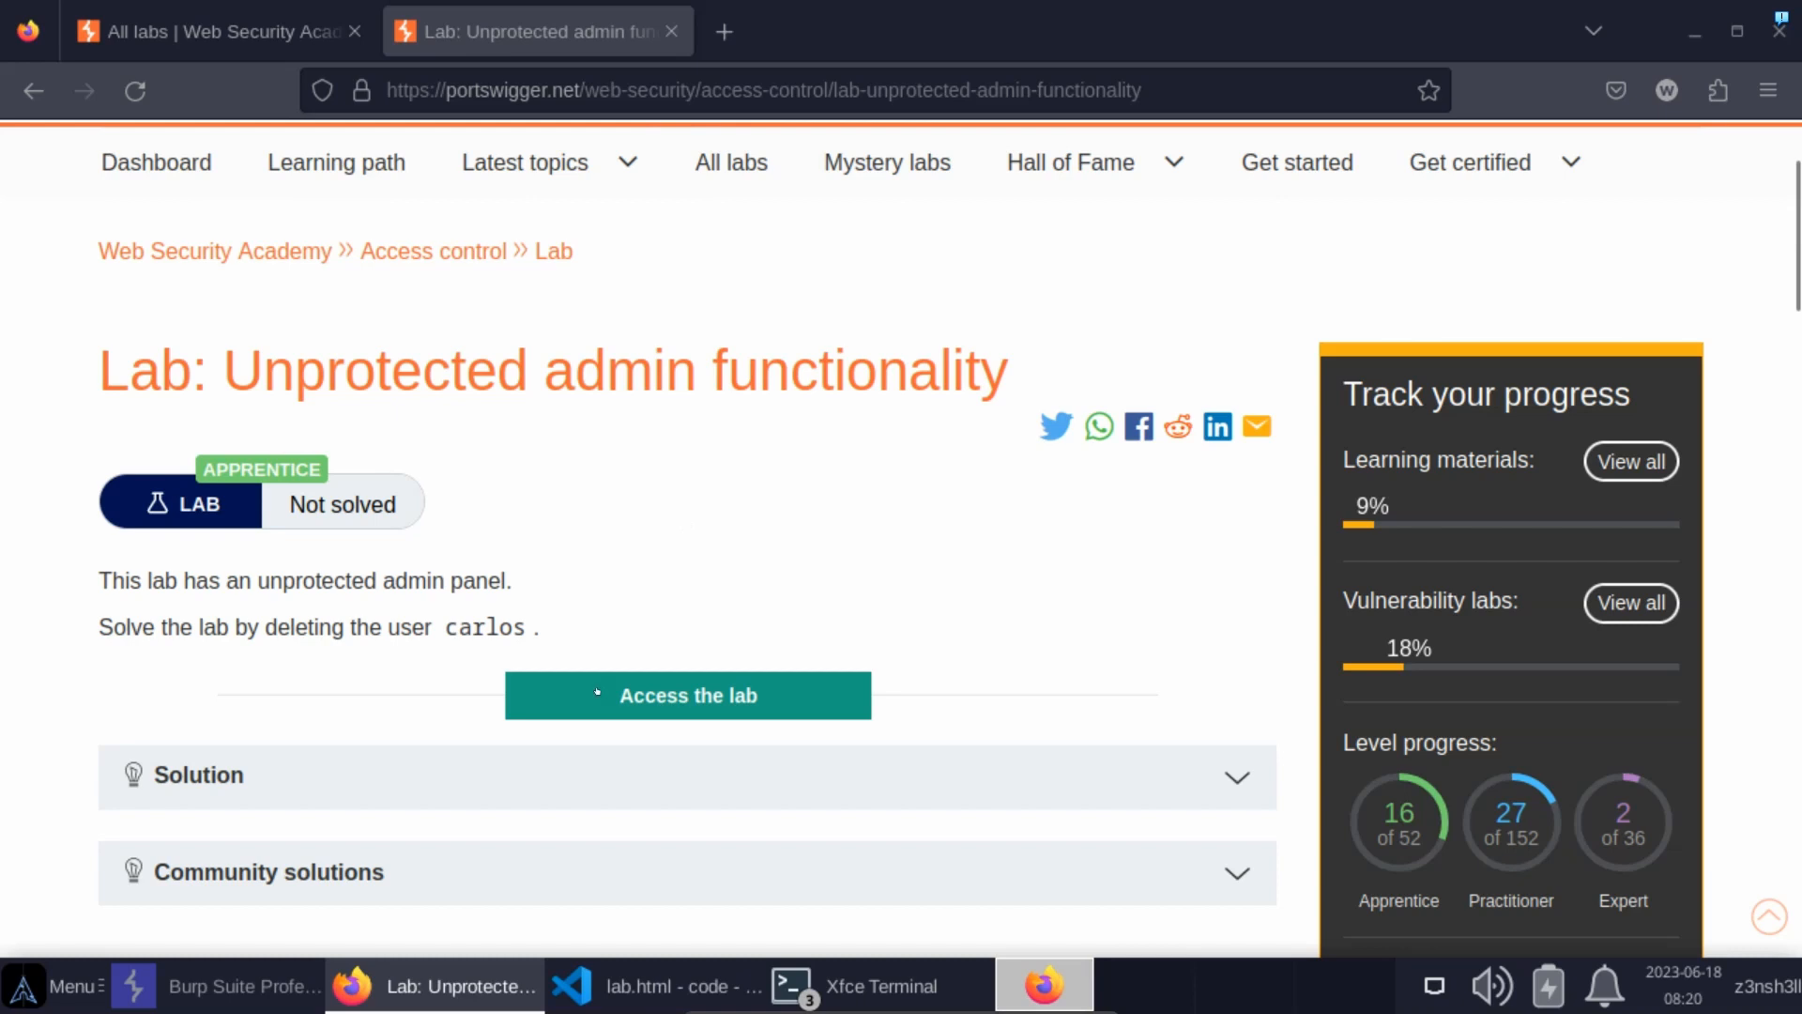
Launch the Unprotected admin functionality lab so its shop site opens
click(687, 694)
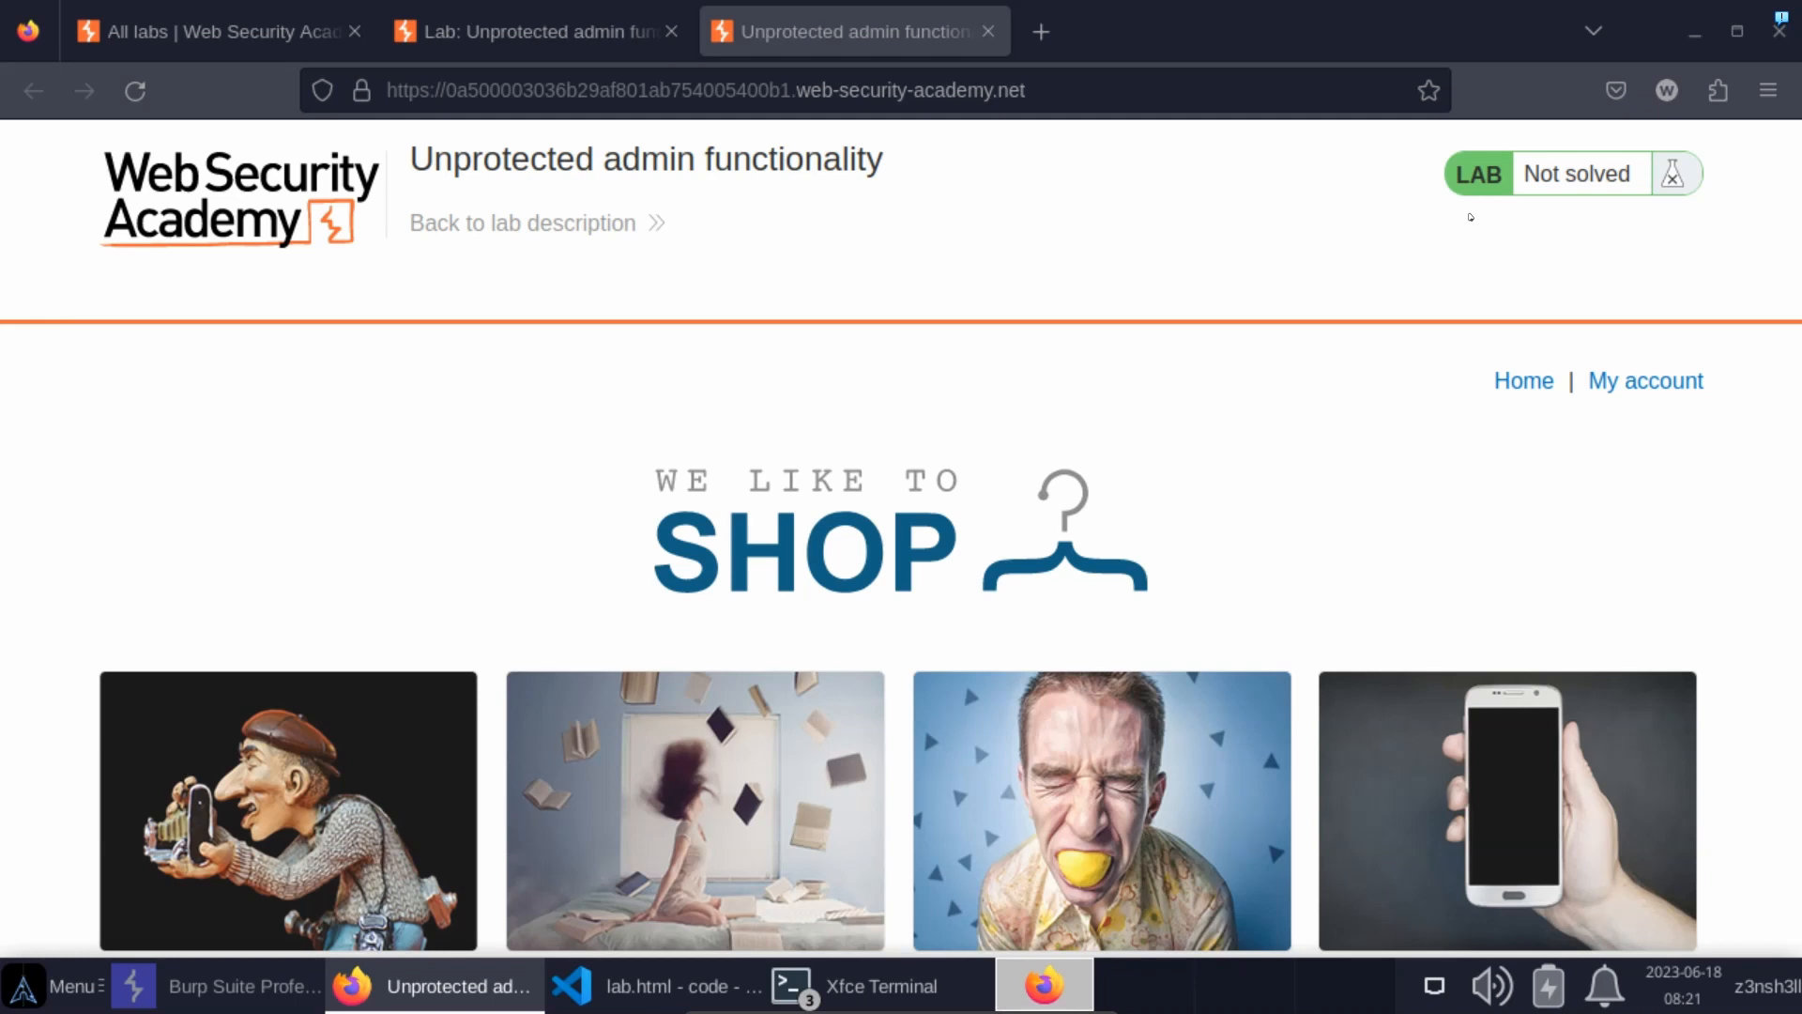
mouse_move(1461, 285)
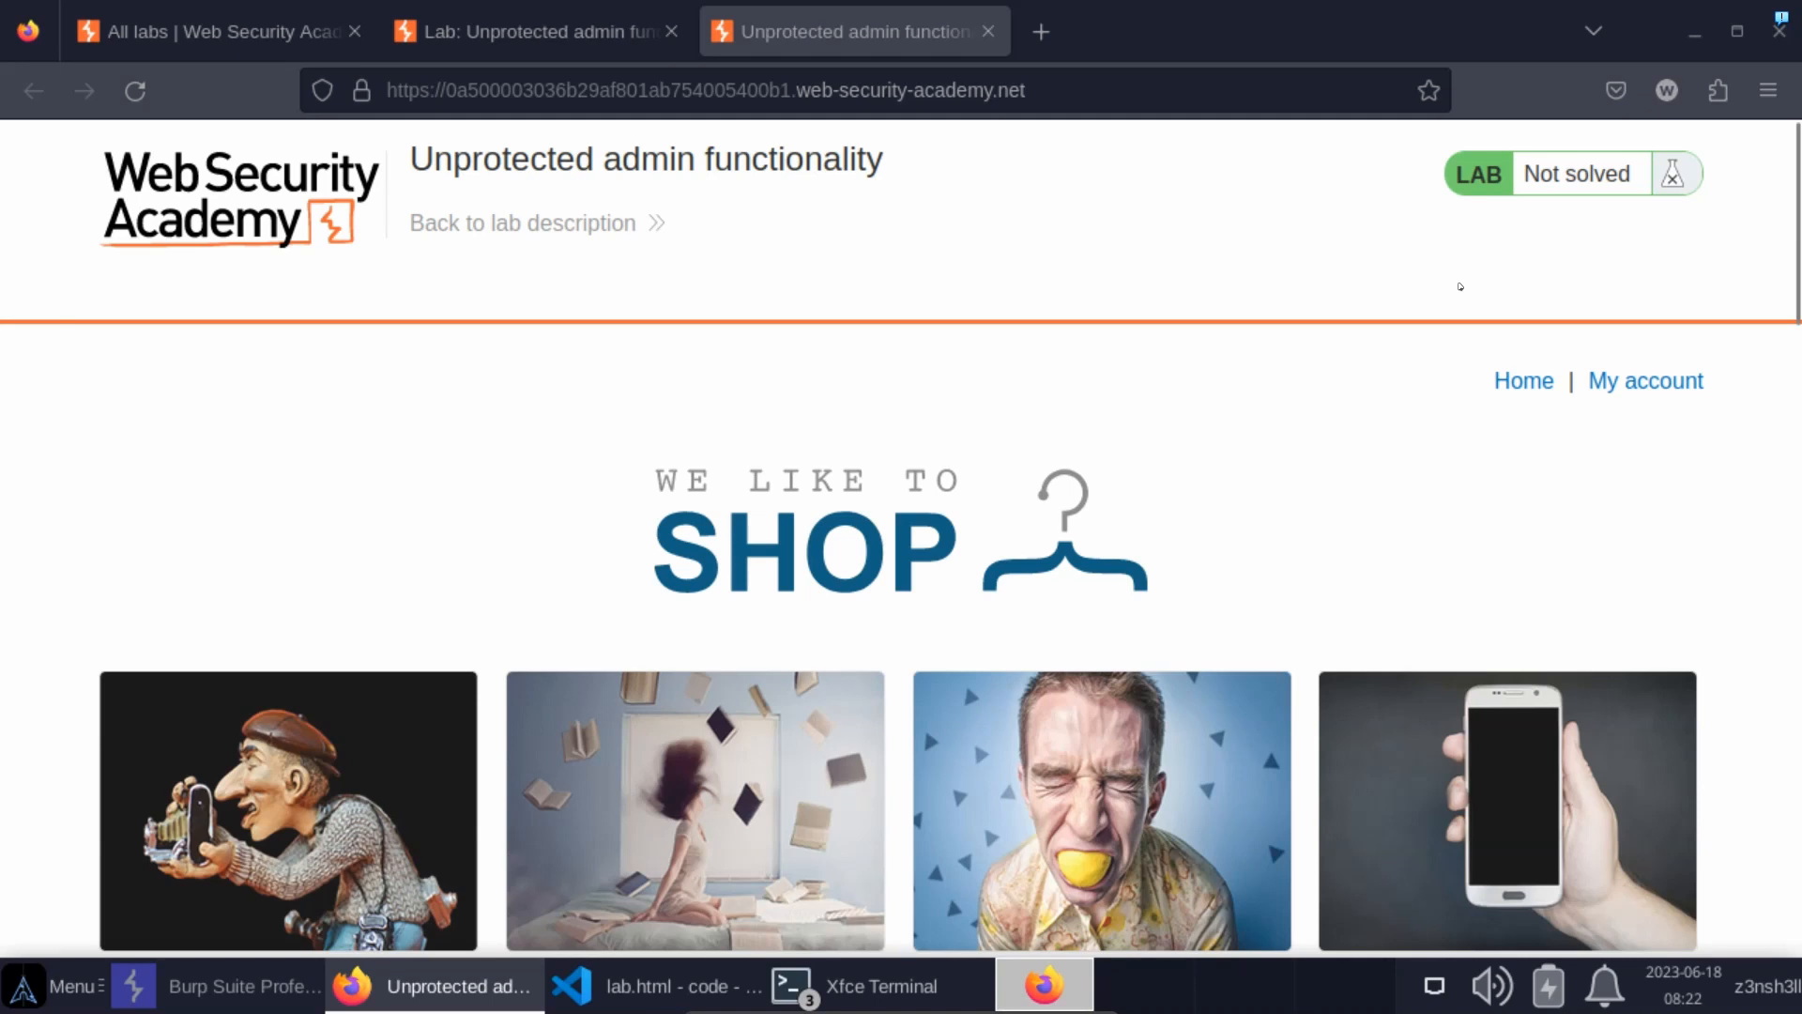
mouse_move(967, 189)
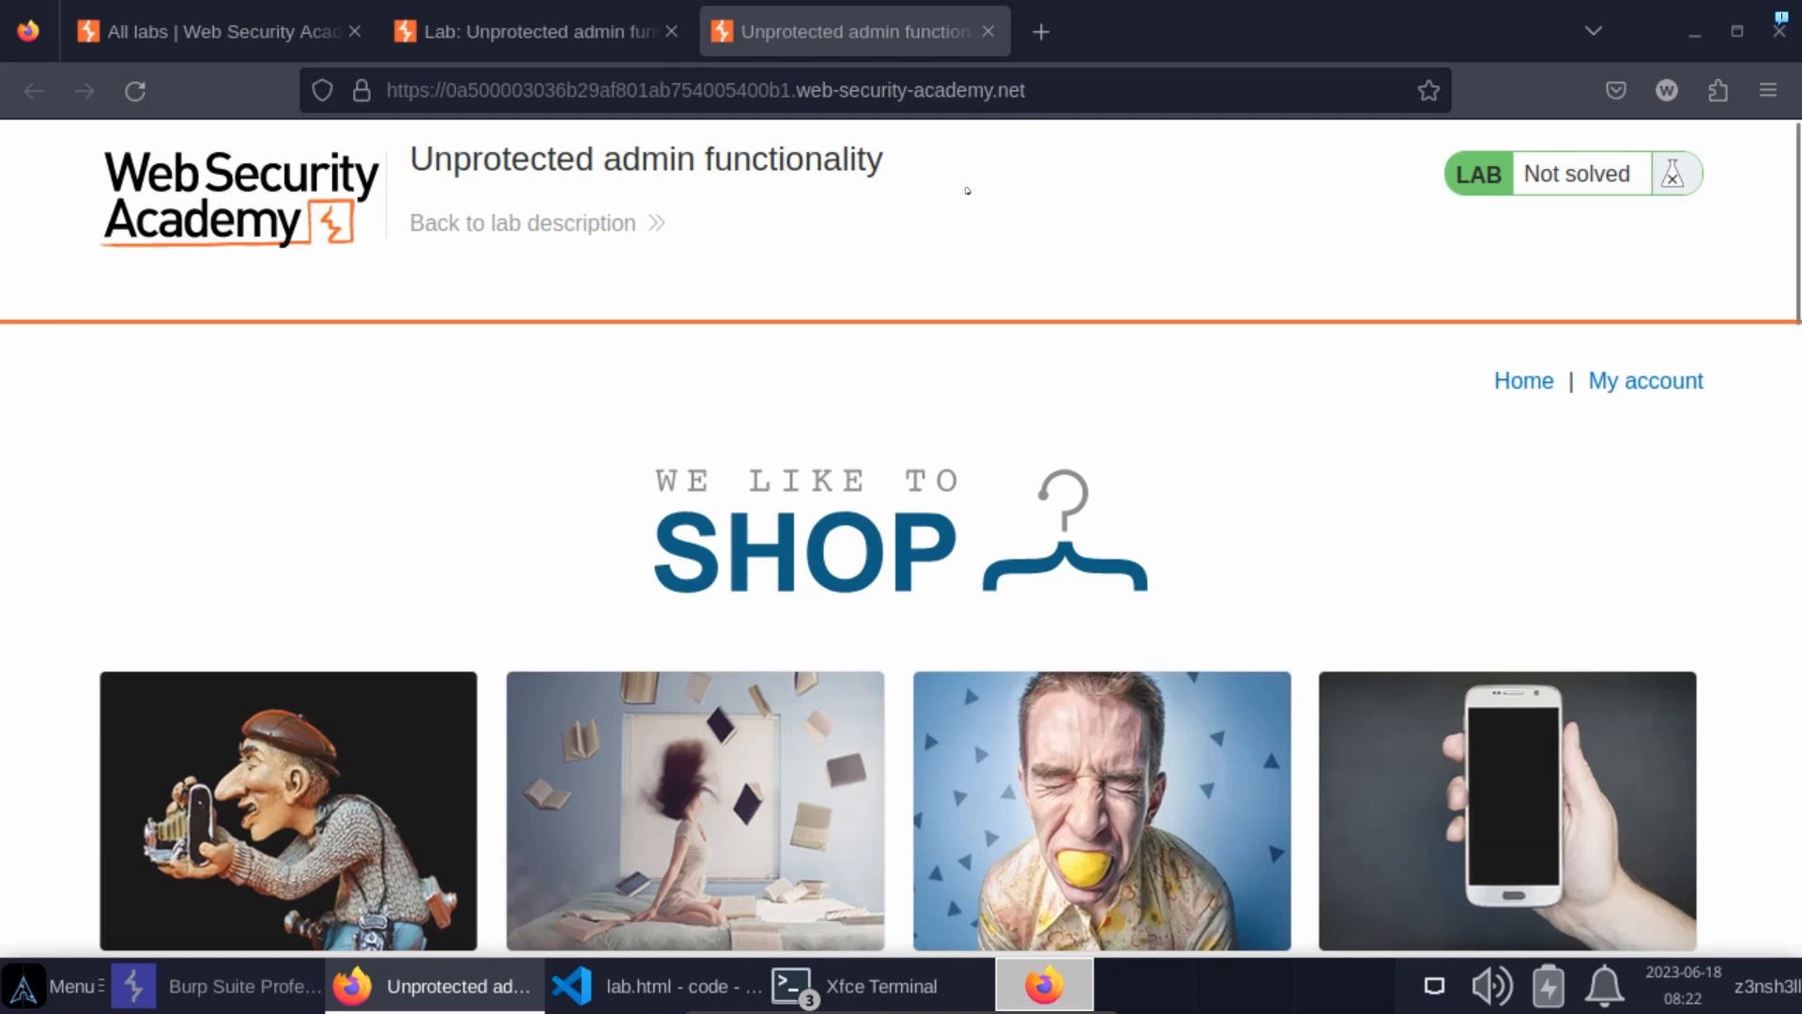
mouse_move(1124, 163)
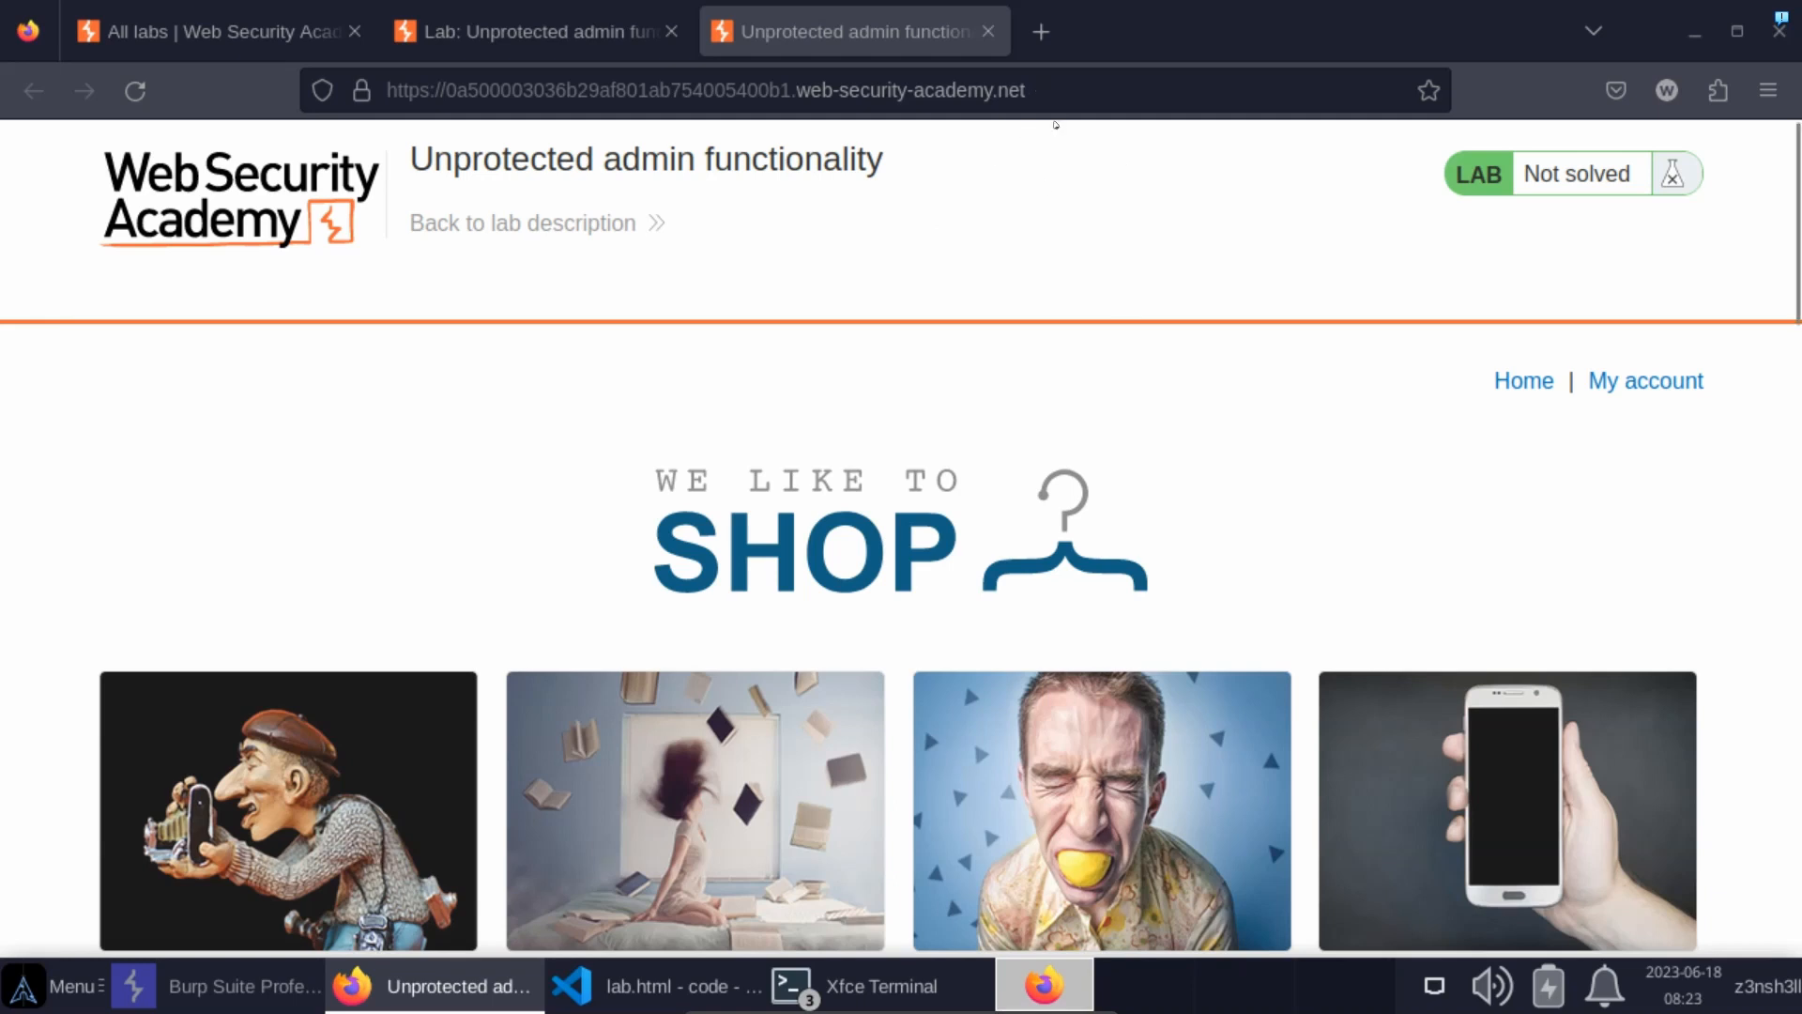
Load the lab's robots.txt, revealing the disallowed /administrator-panel path
click(700, 91)
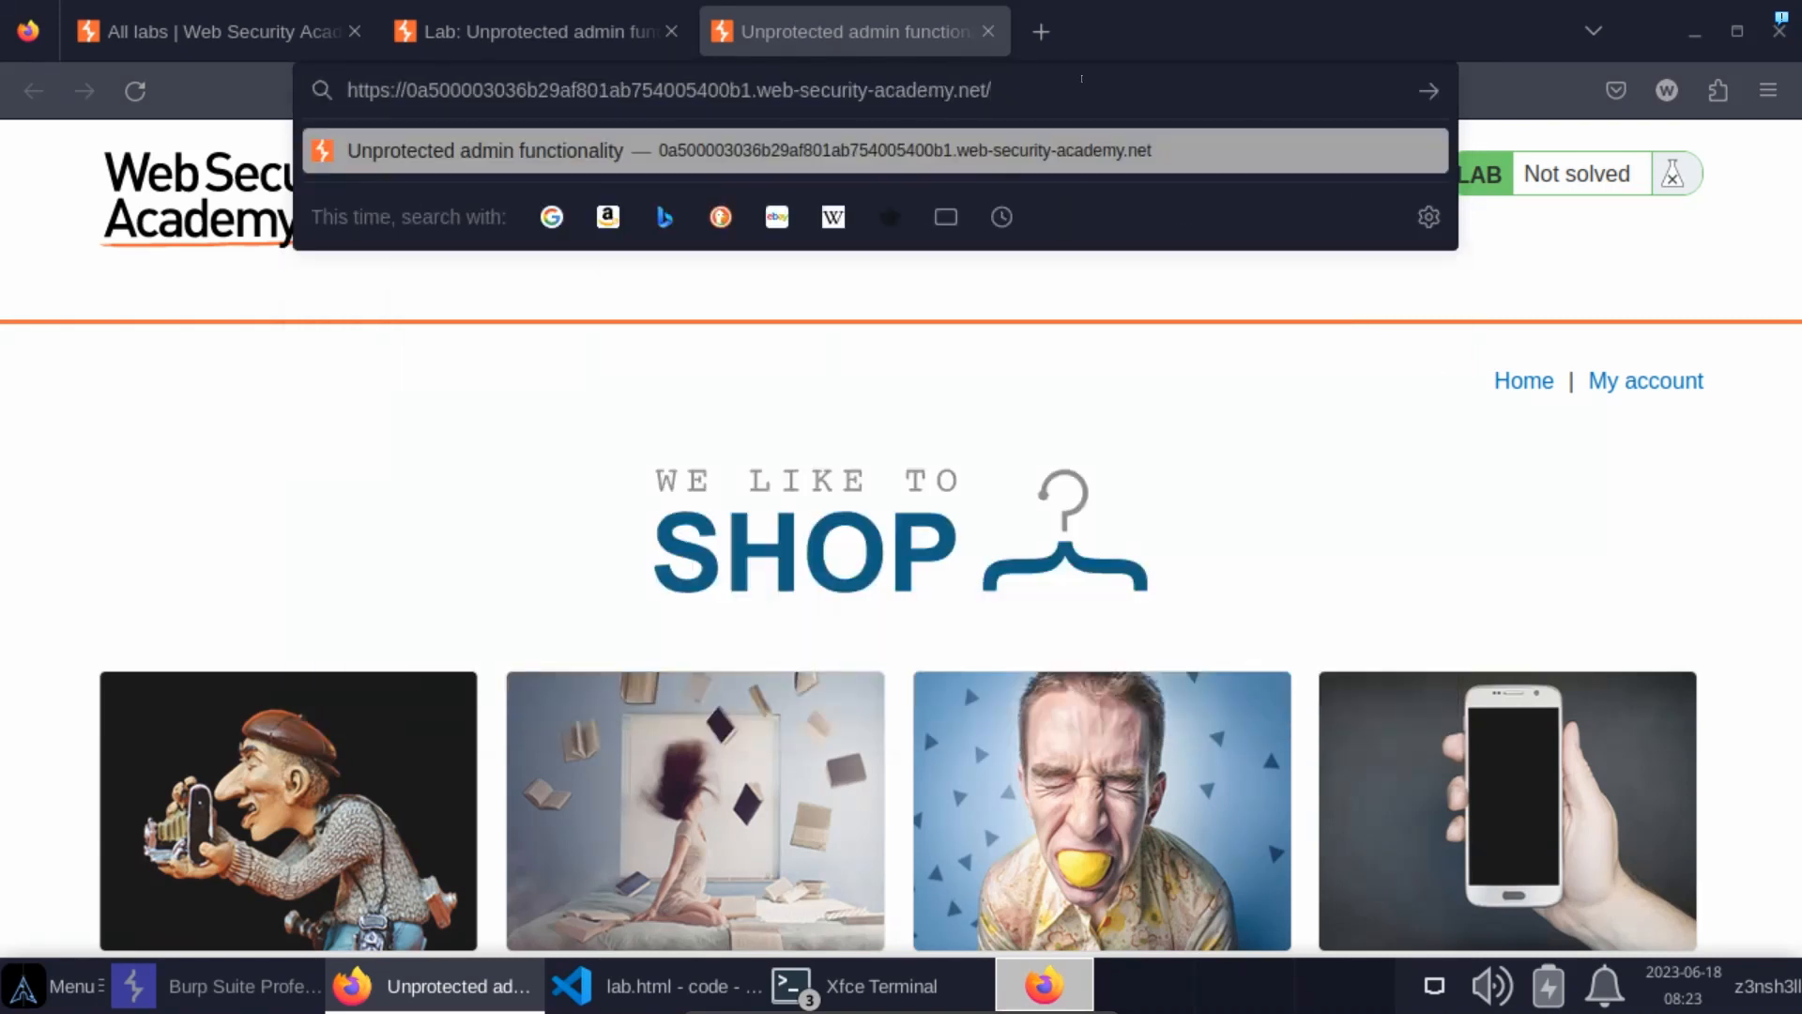
text(rob)
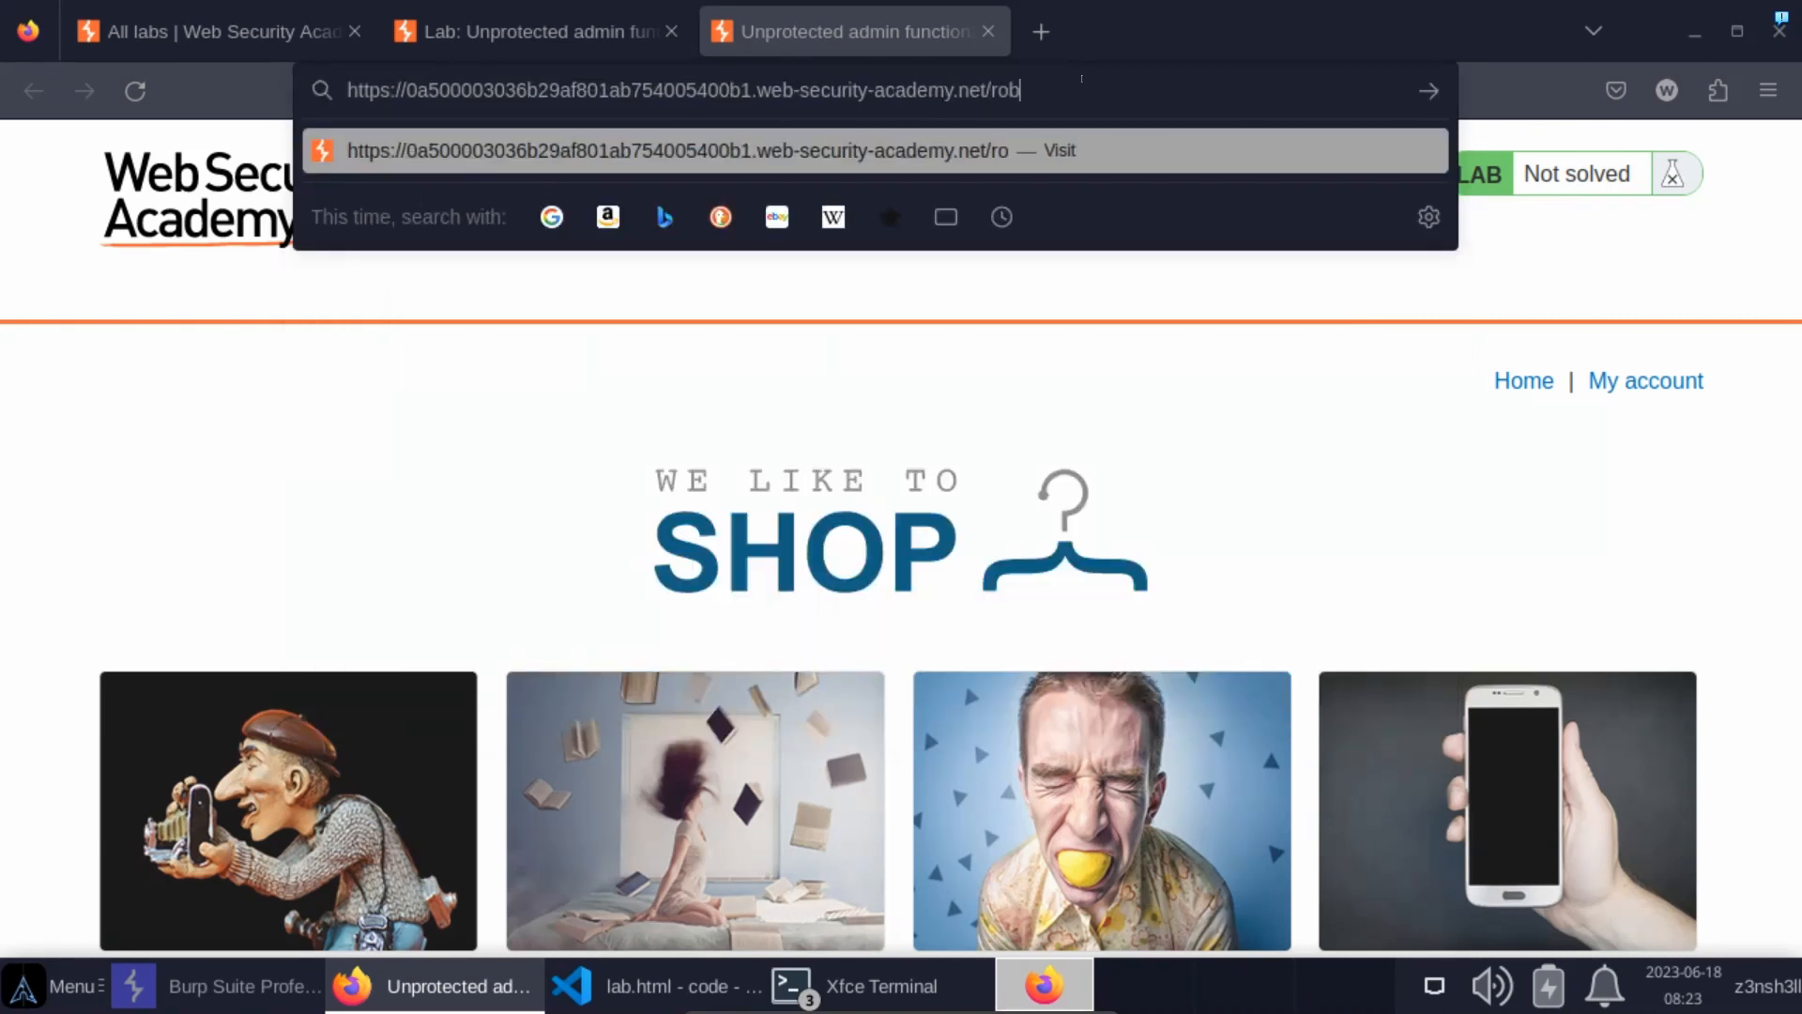
key(Return)
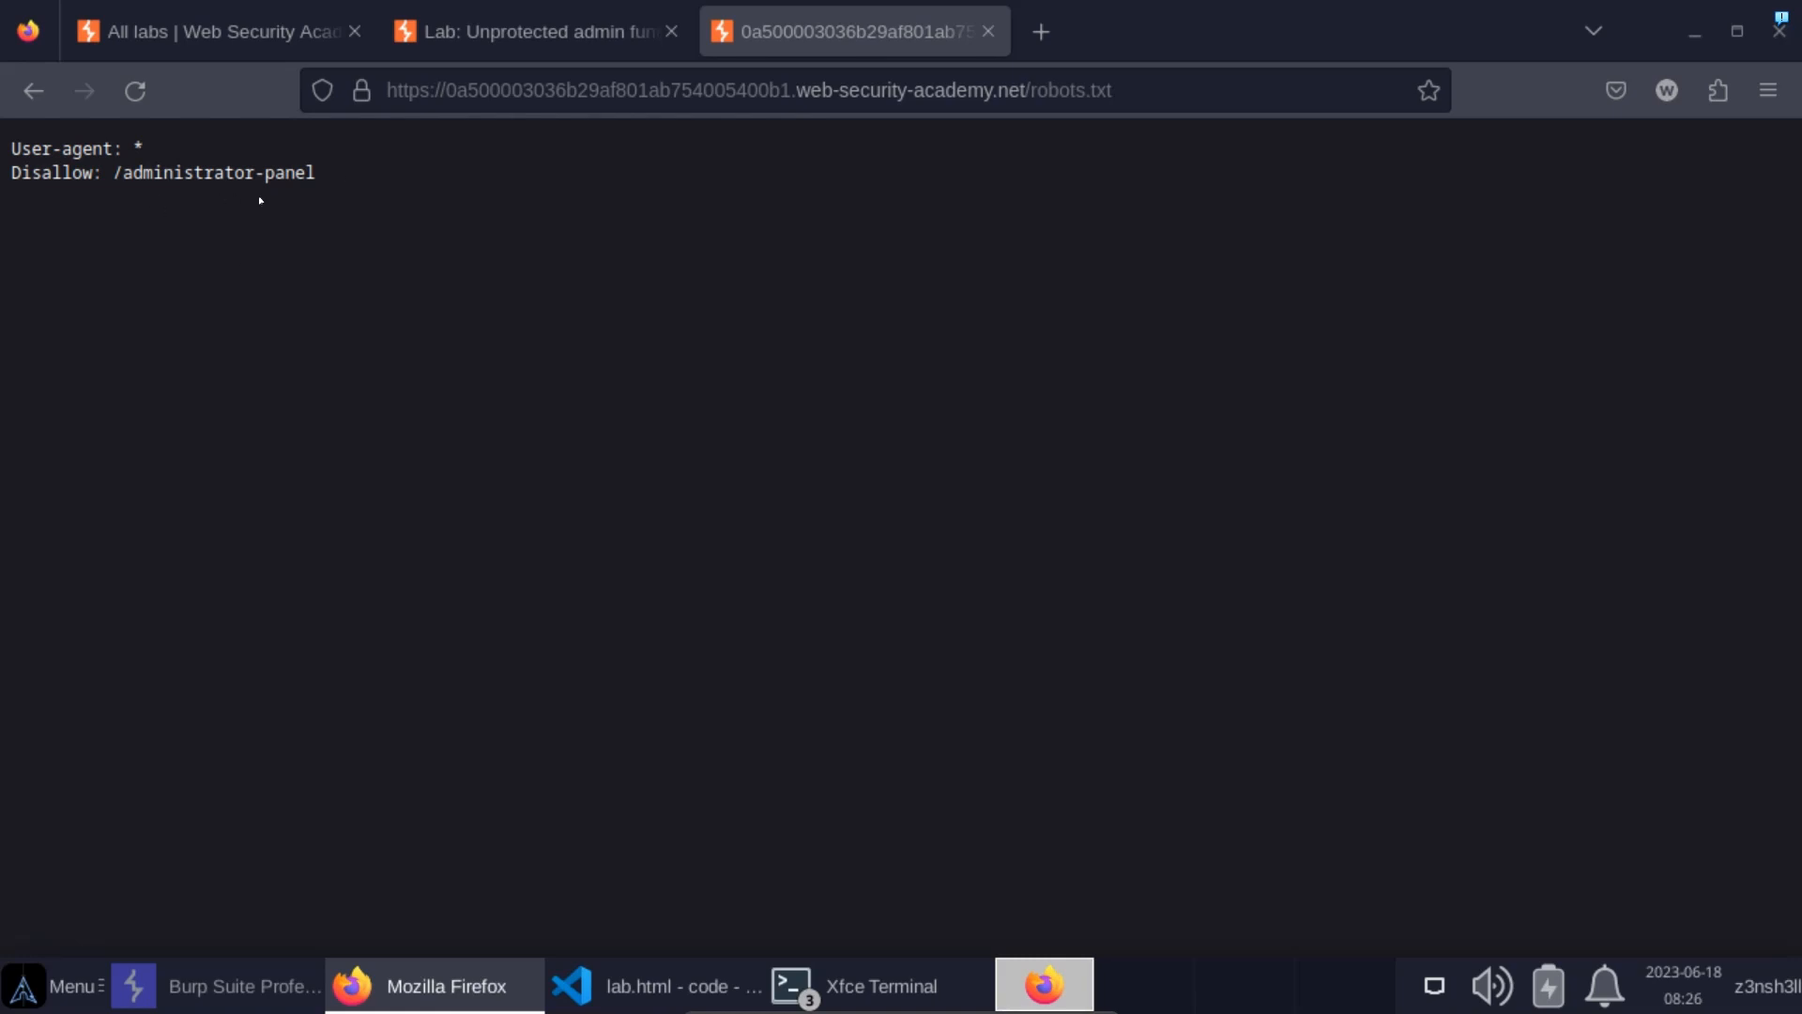
mouse_move(259, 158)
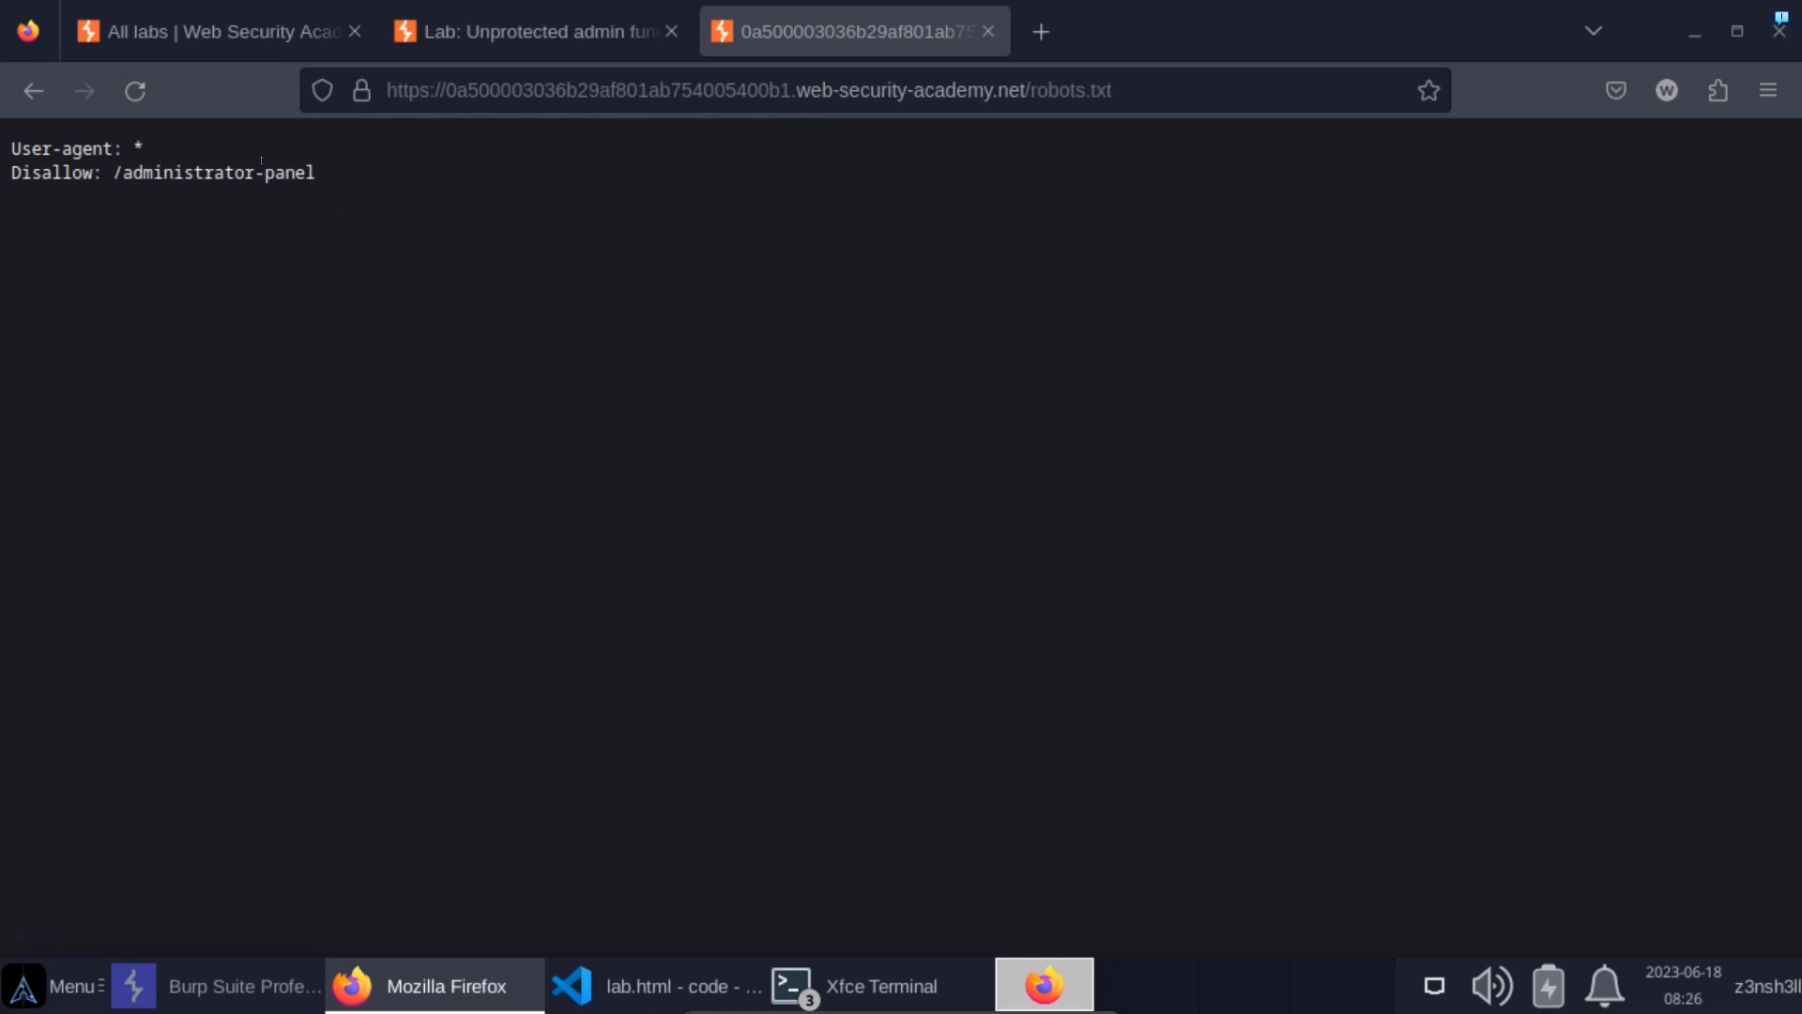
click(748, 91)
text(administrat)
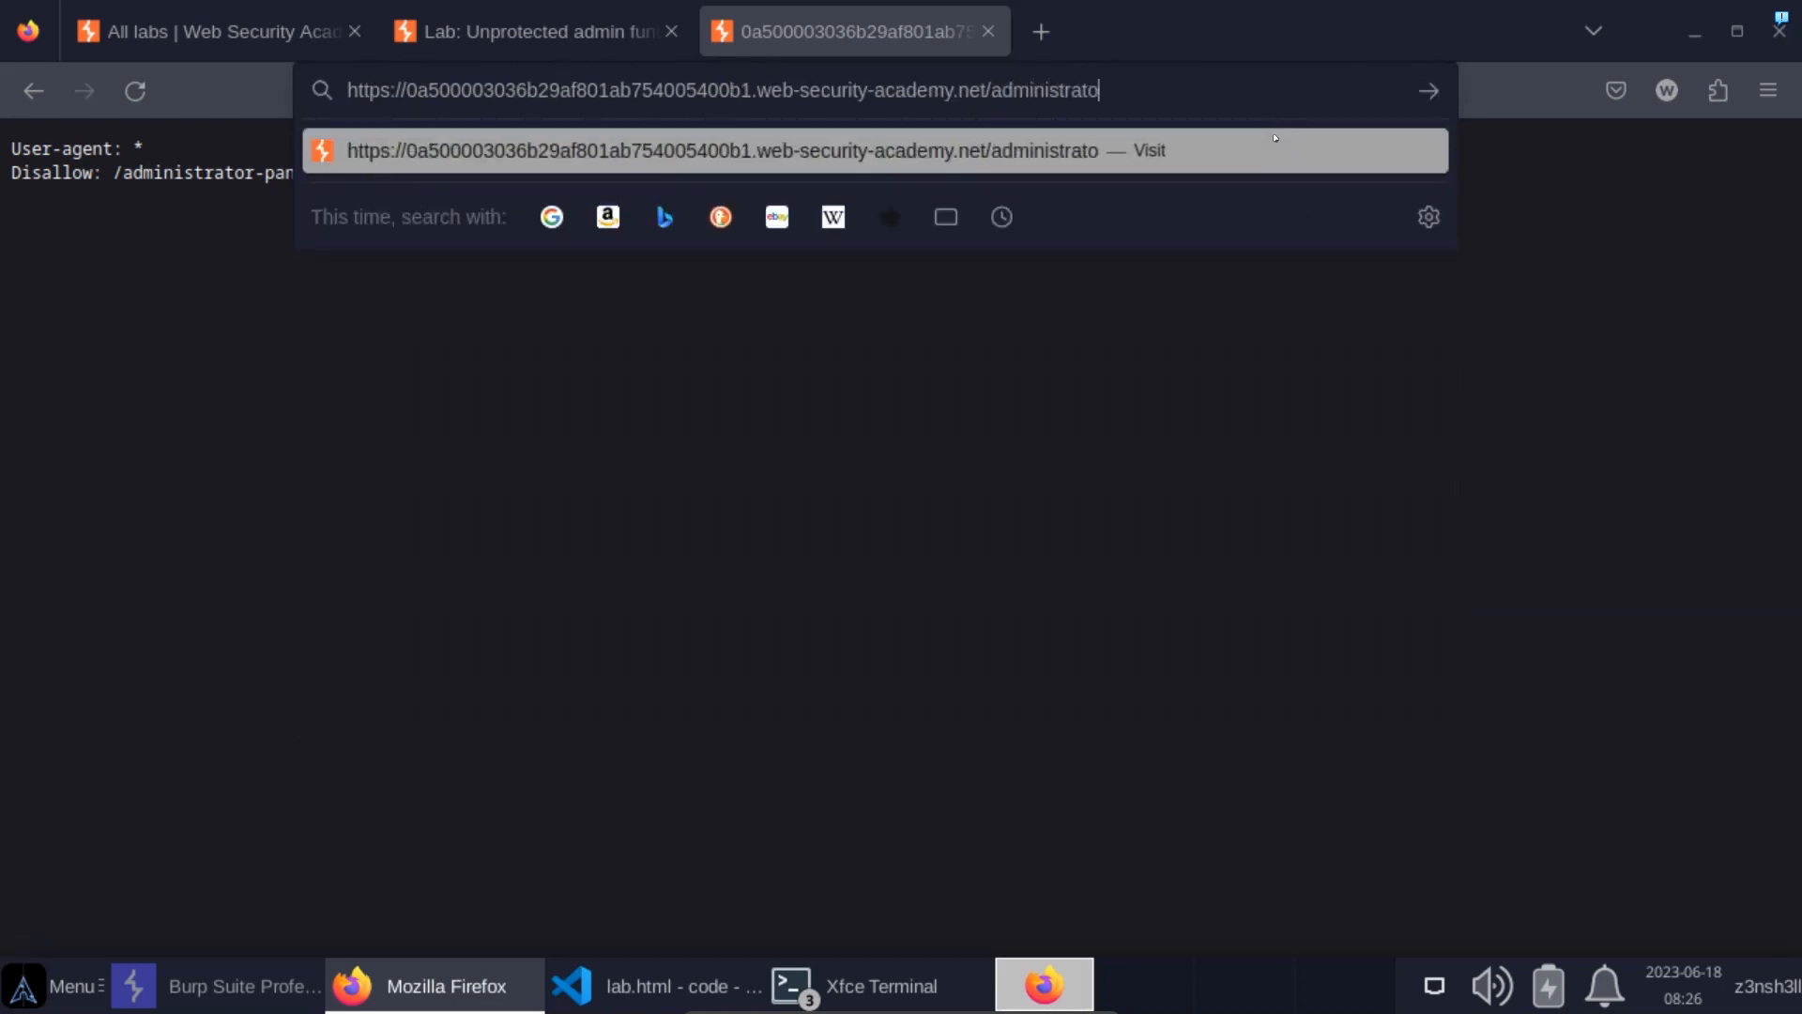
Navigate to /administrator-panel, which lists users wiener and carlos
text(r-panel)
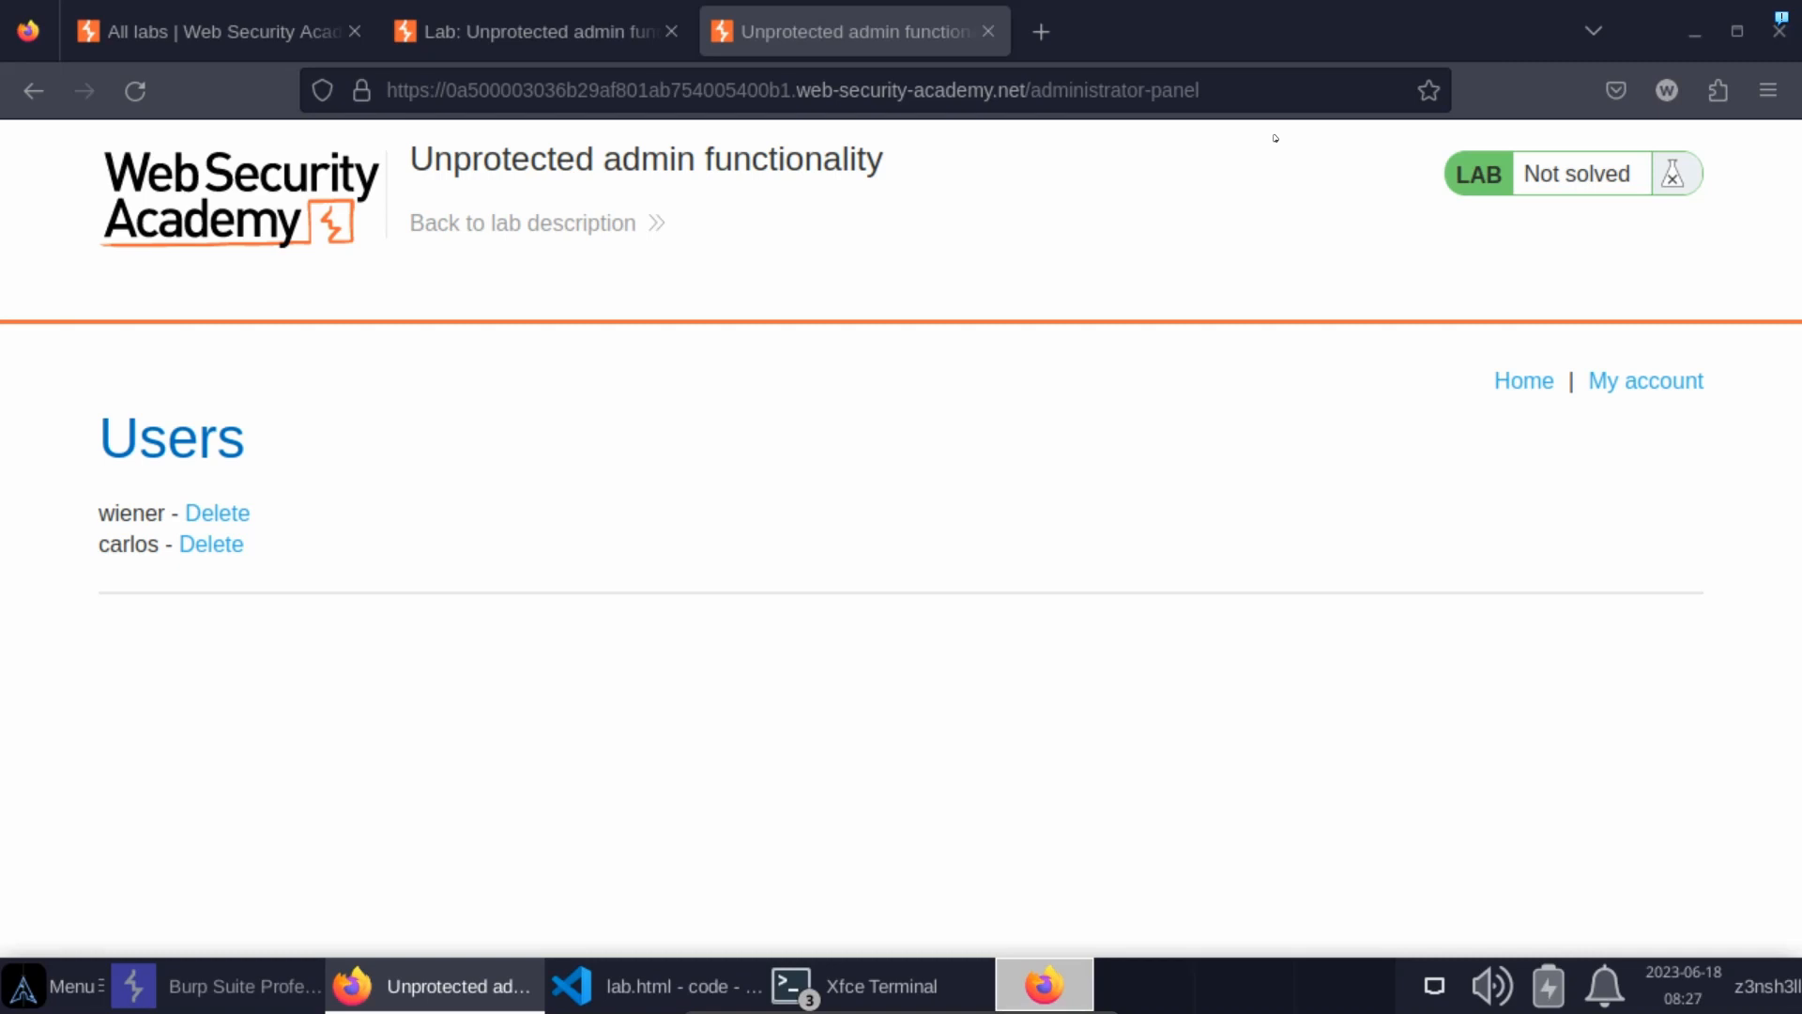
mouse_move(522, 482)
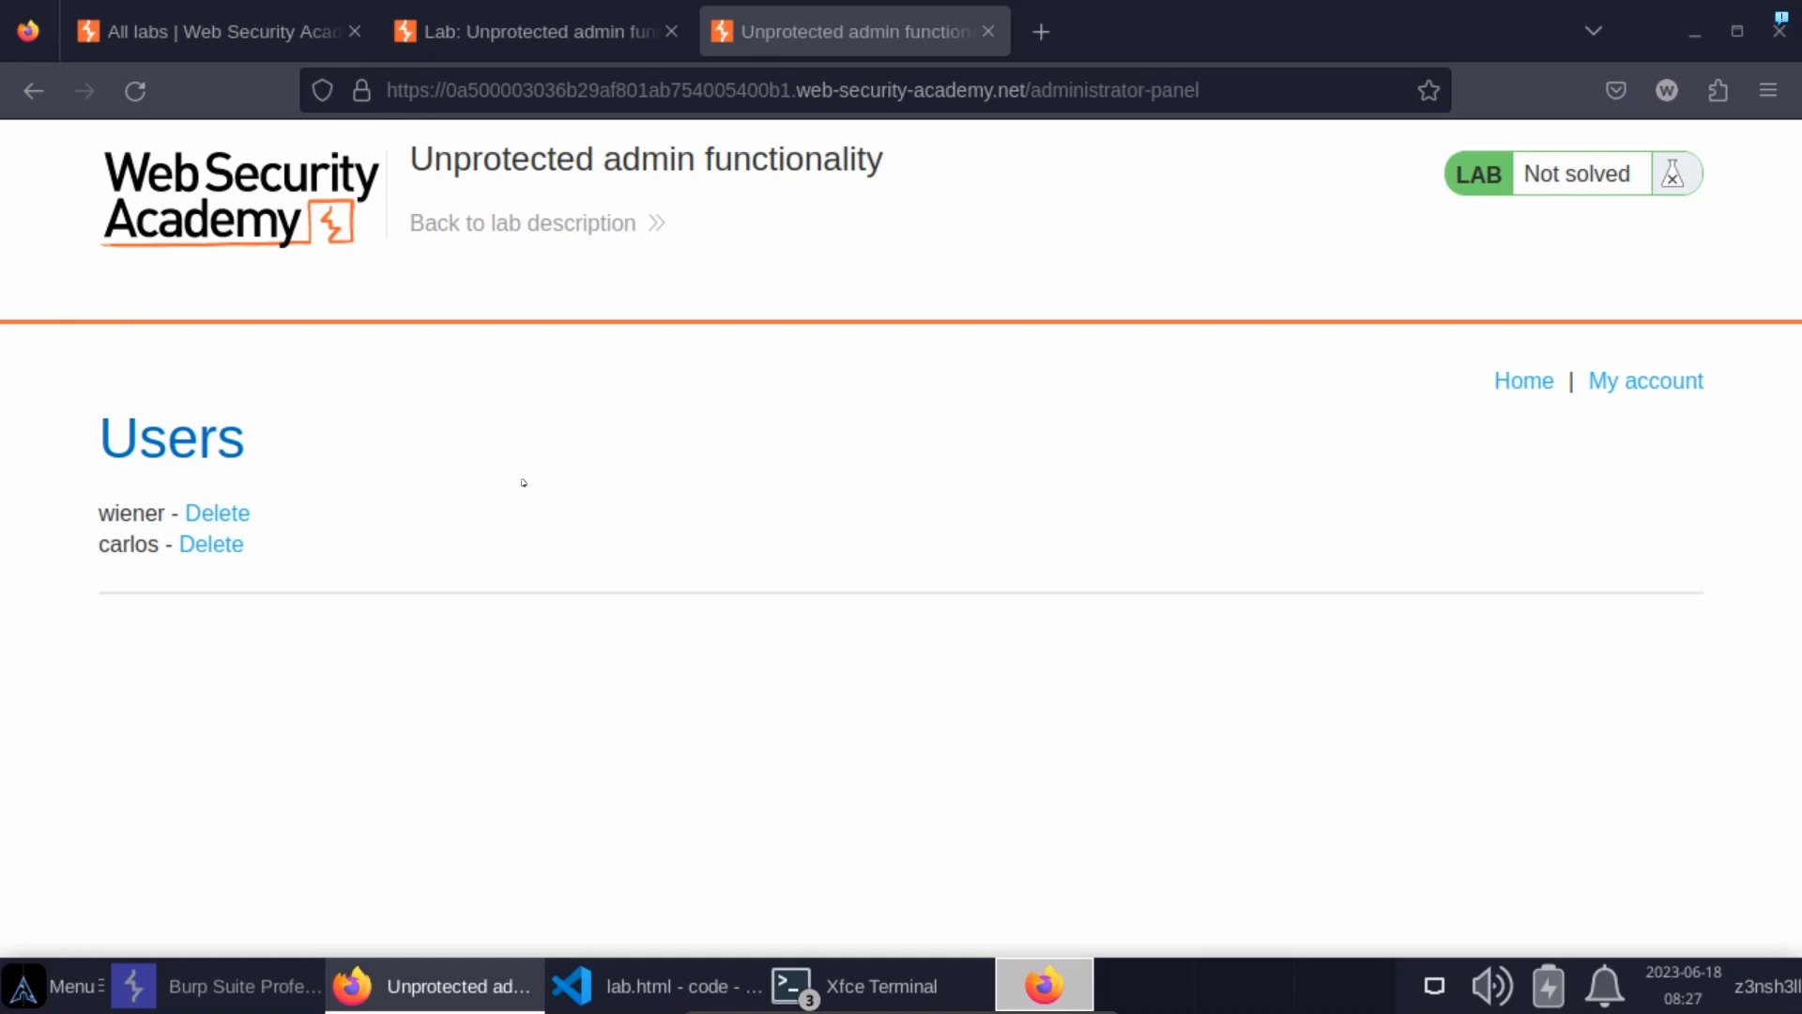
mouse_move(391, 693)
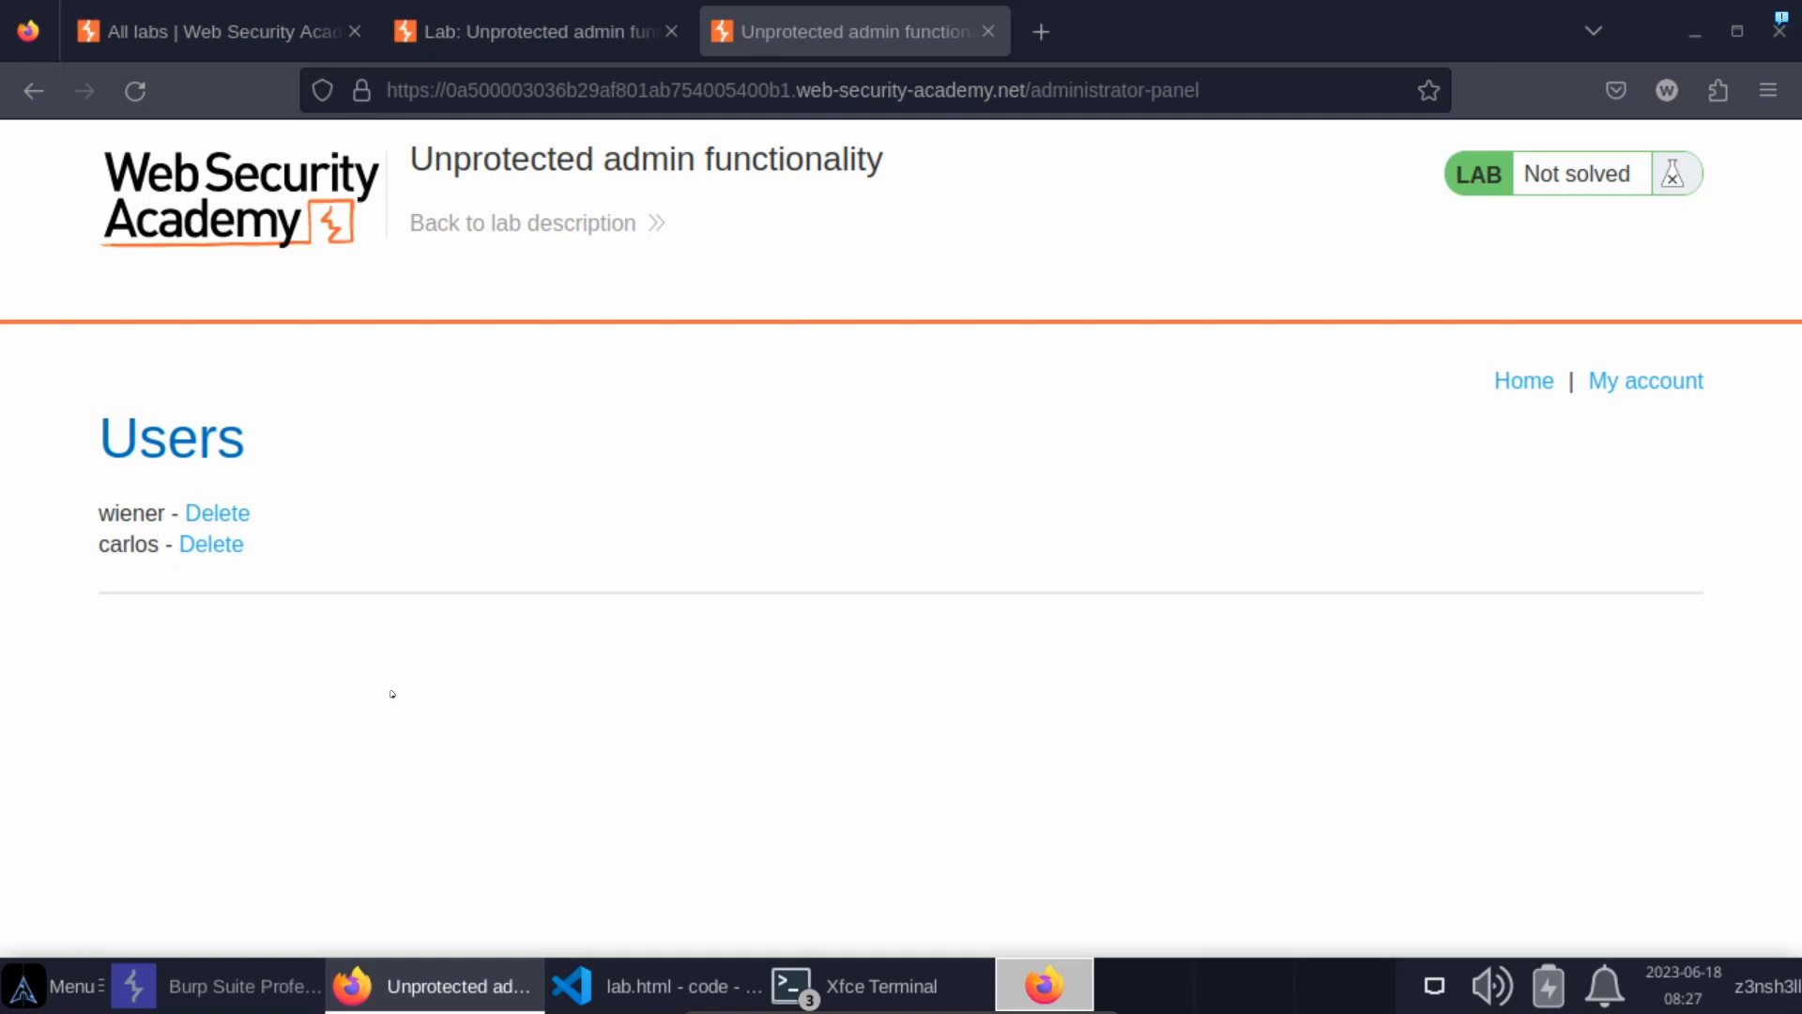
mouse_move(210, 544)
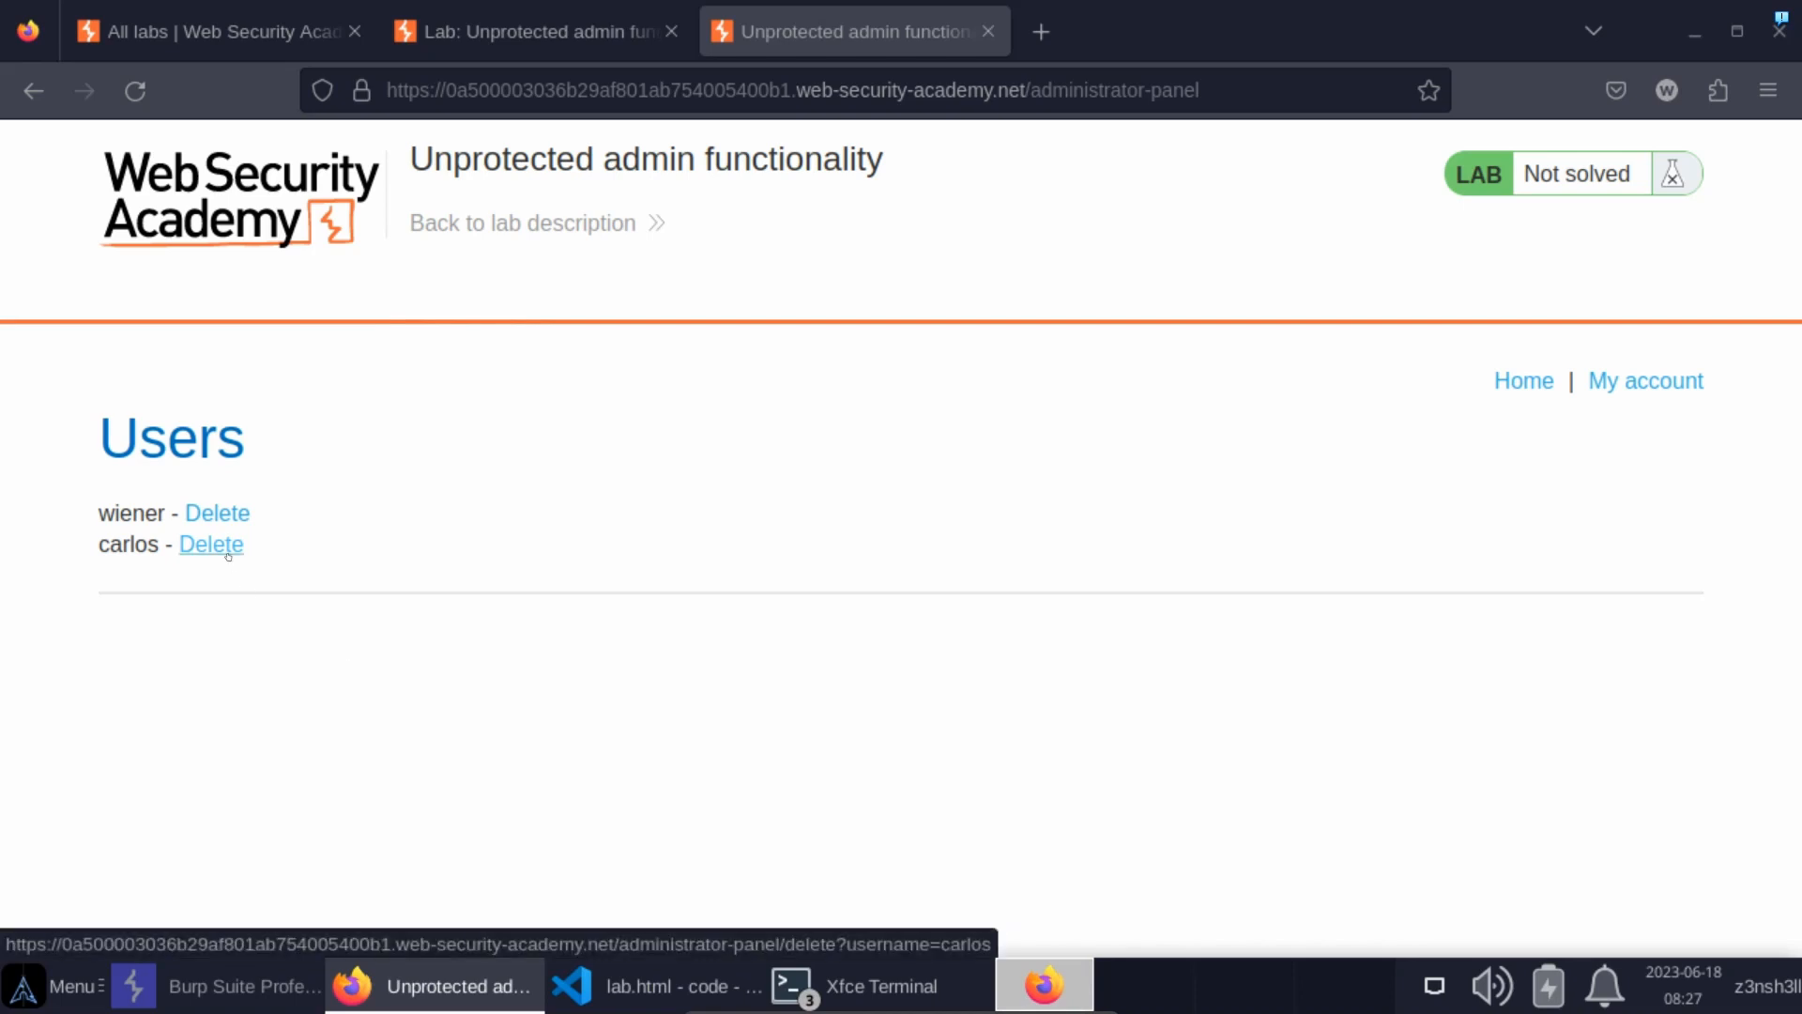
Delete the user carlos from the administrator panel, solving the lab
click(210, 545)
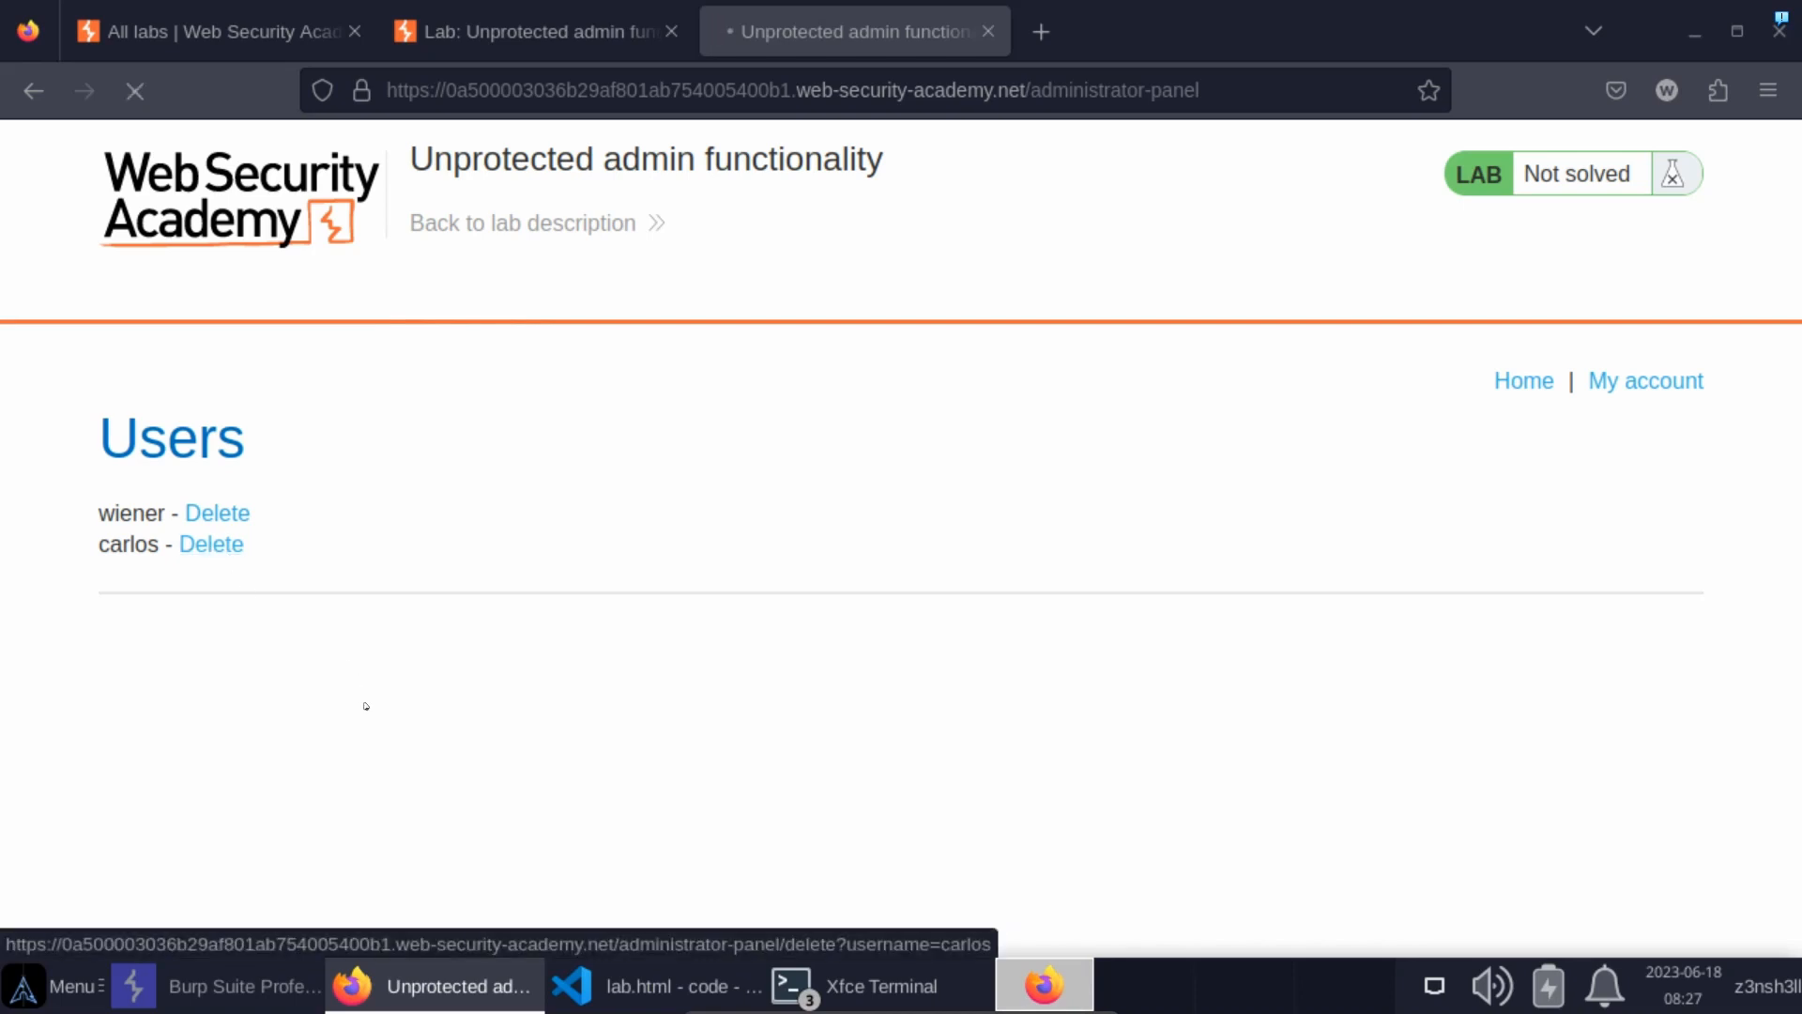
click(210, 544)
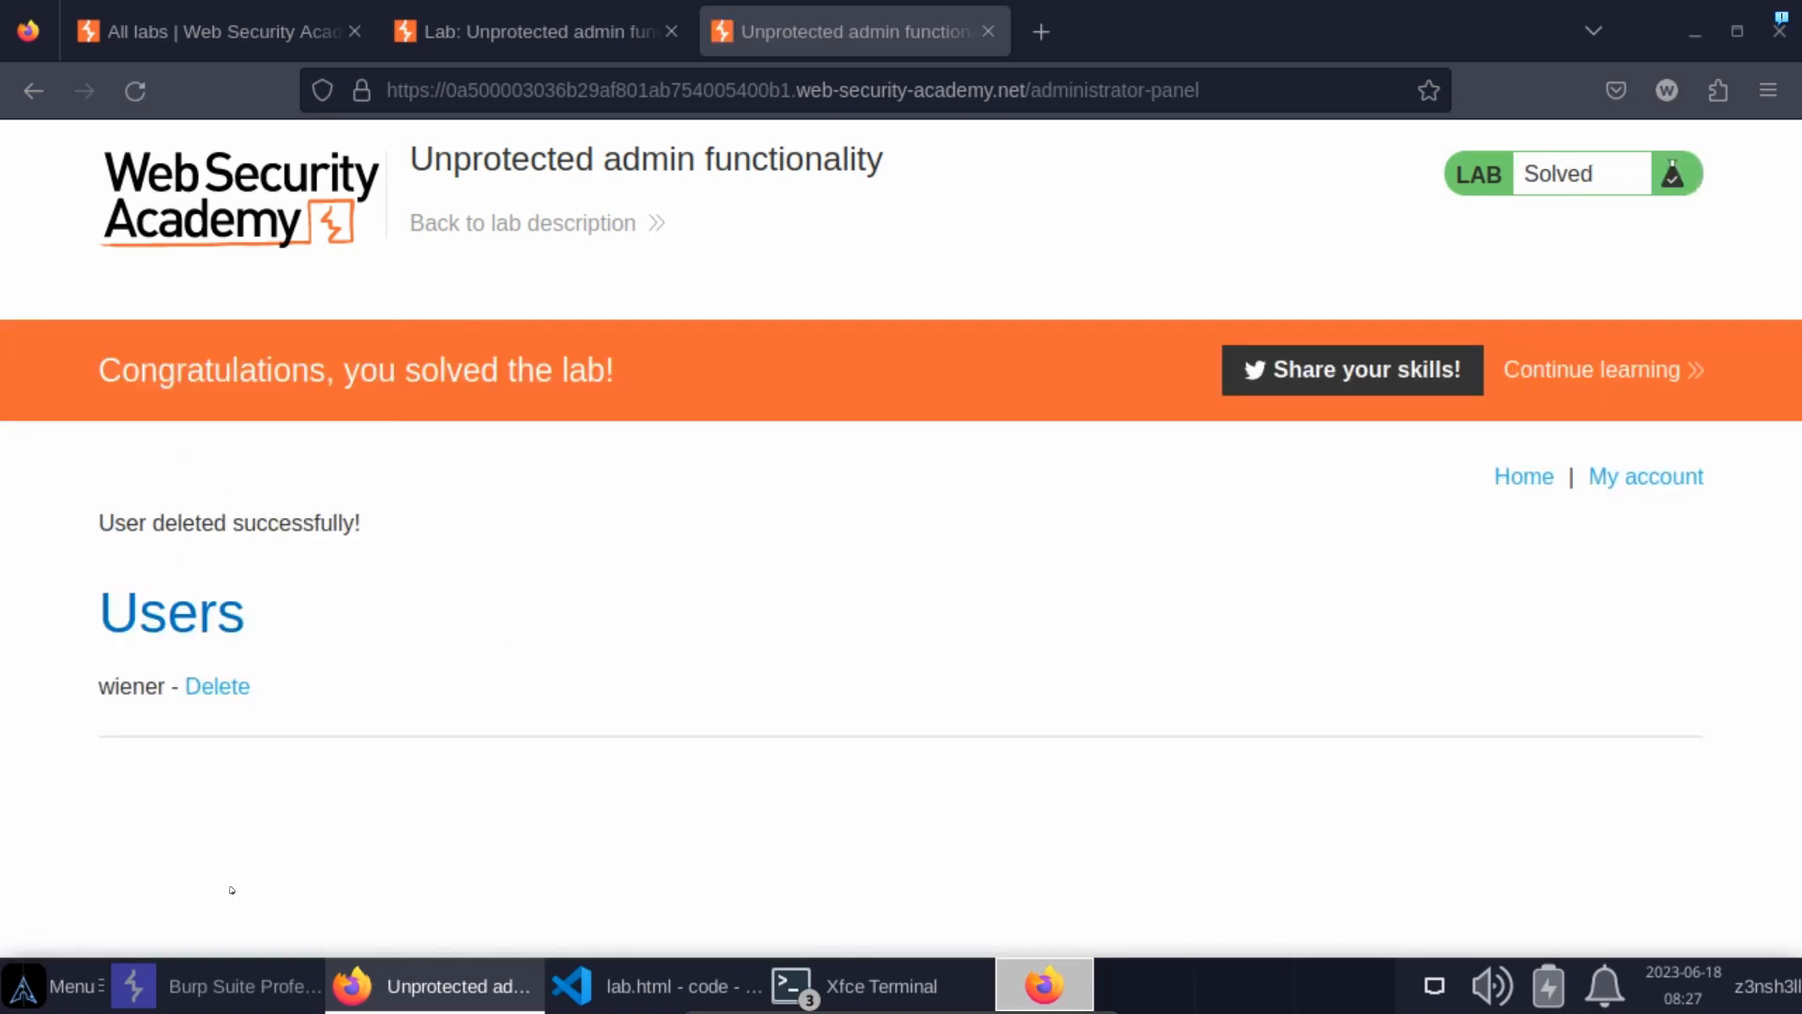
mouse_move(597, 903)
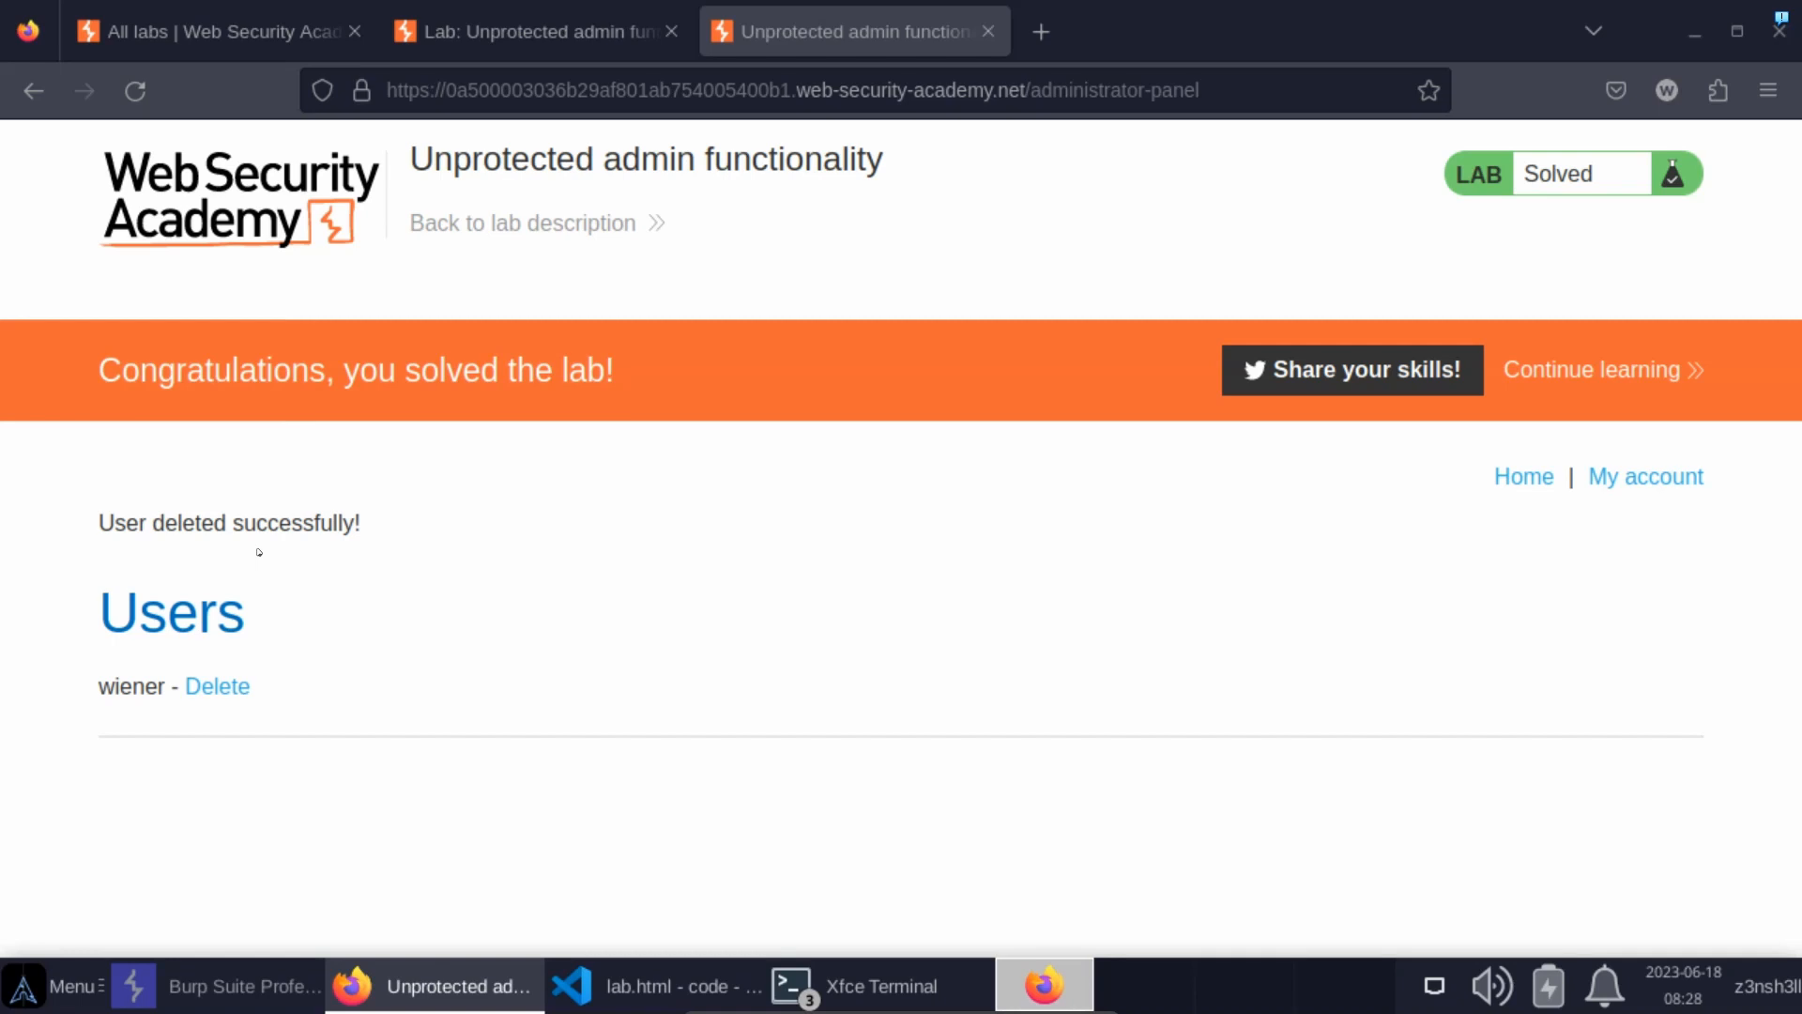
mouse_move(909, 446)
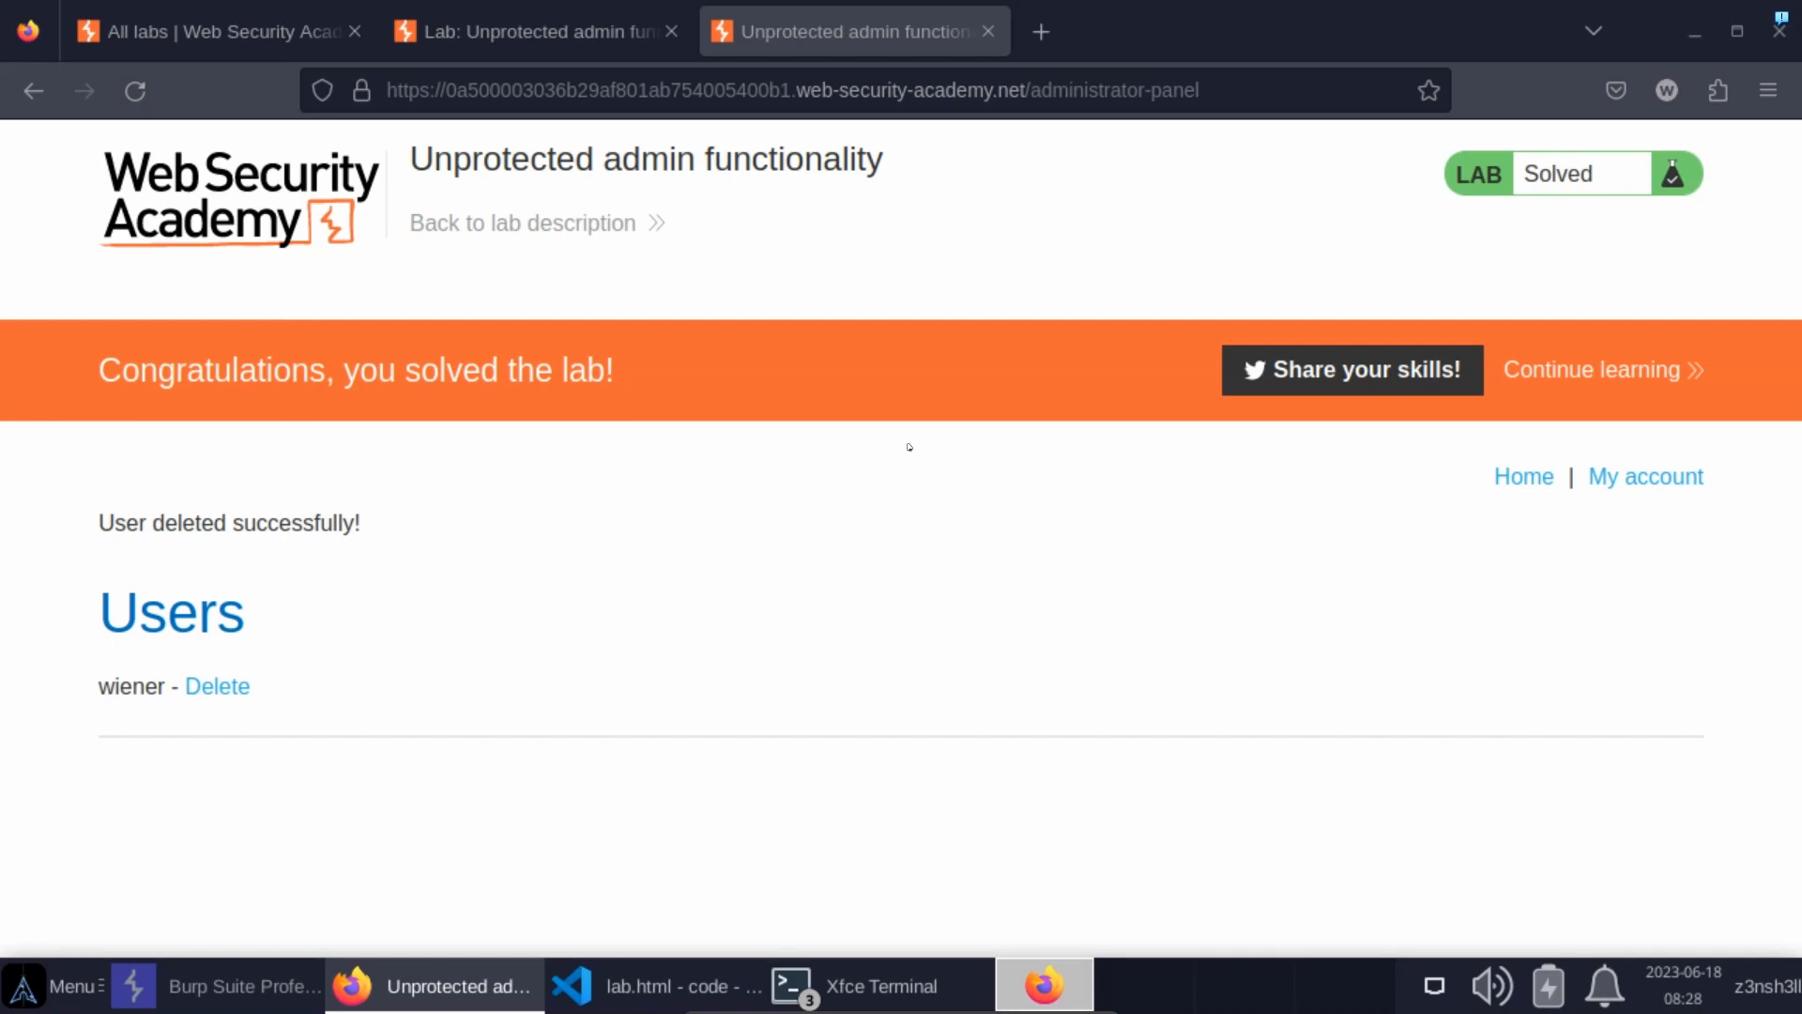
mouse_move(721, 584)
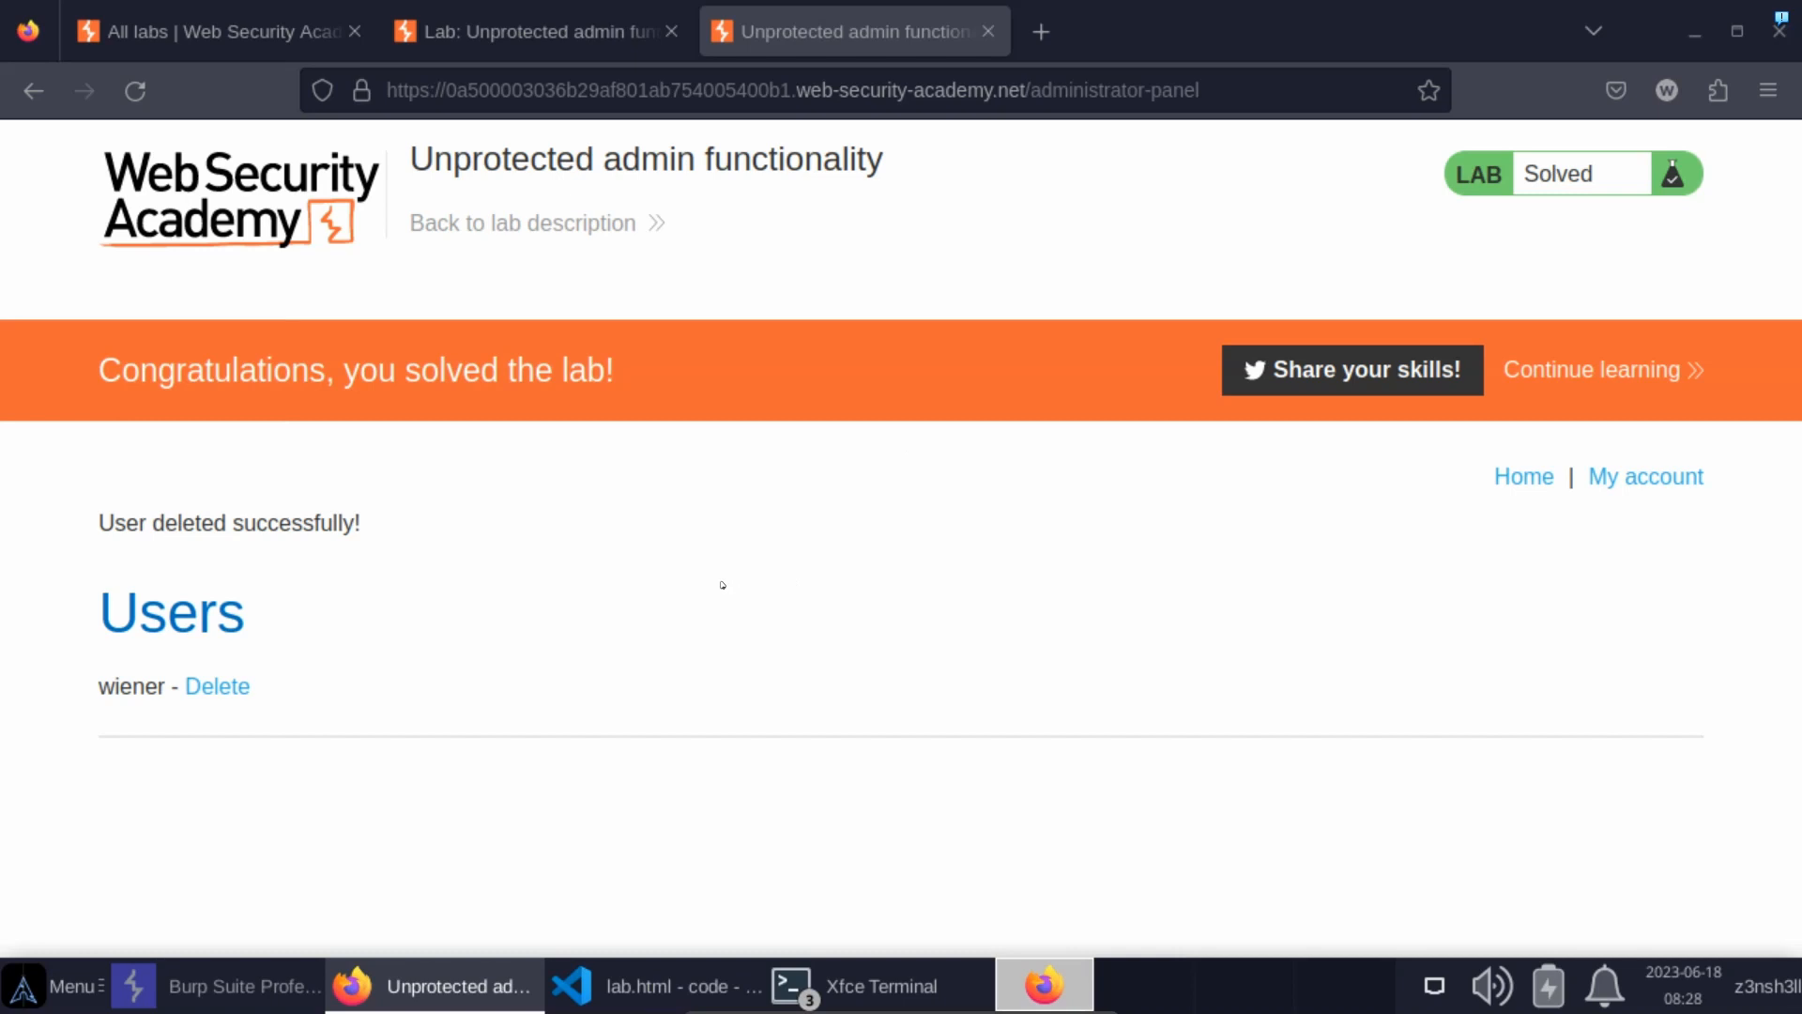
mouse_move(698, 571)
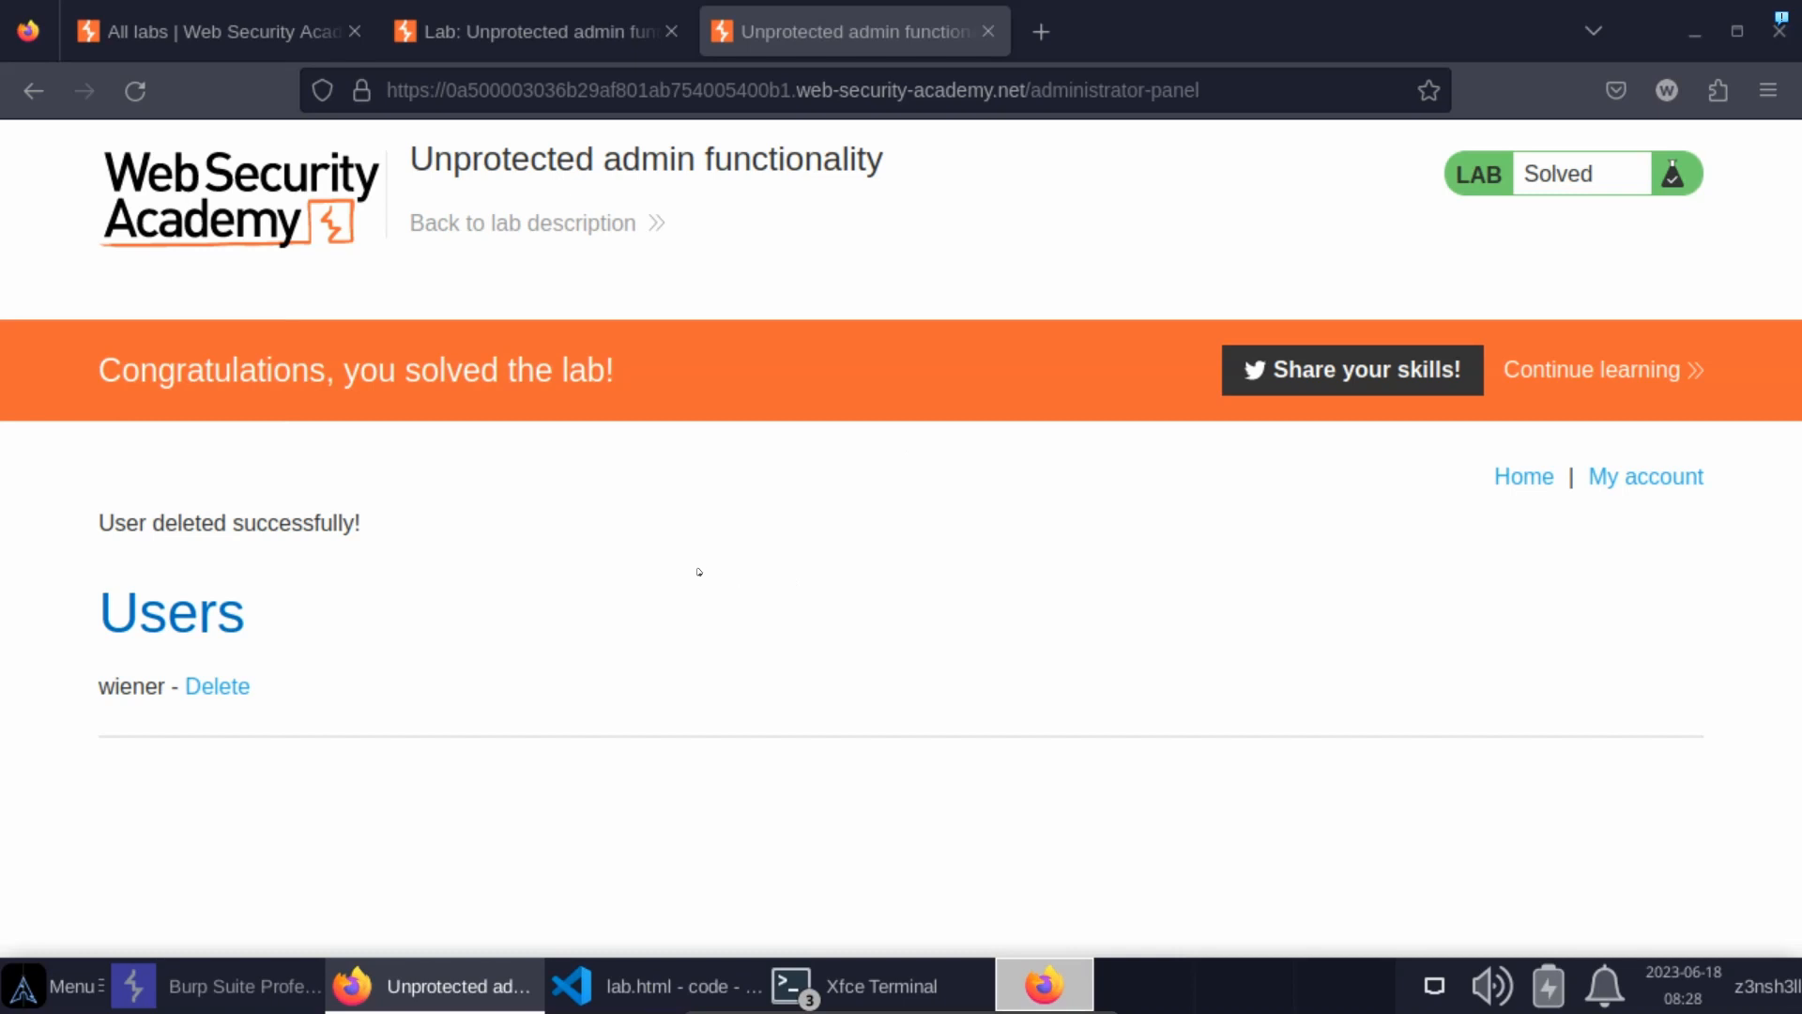
mouse_move(749, 531)
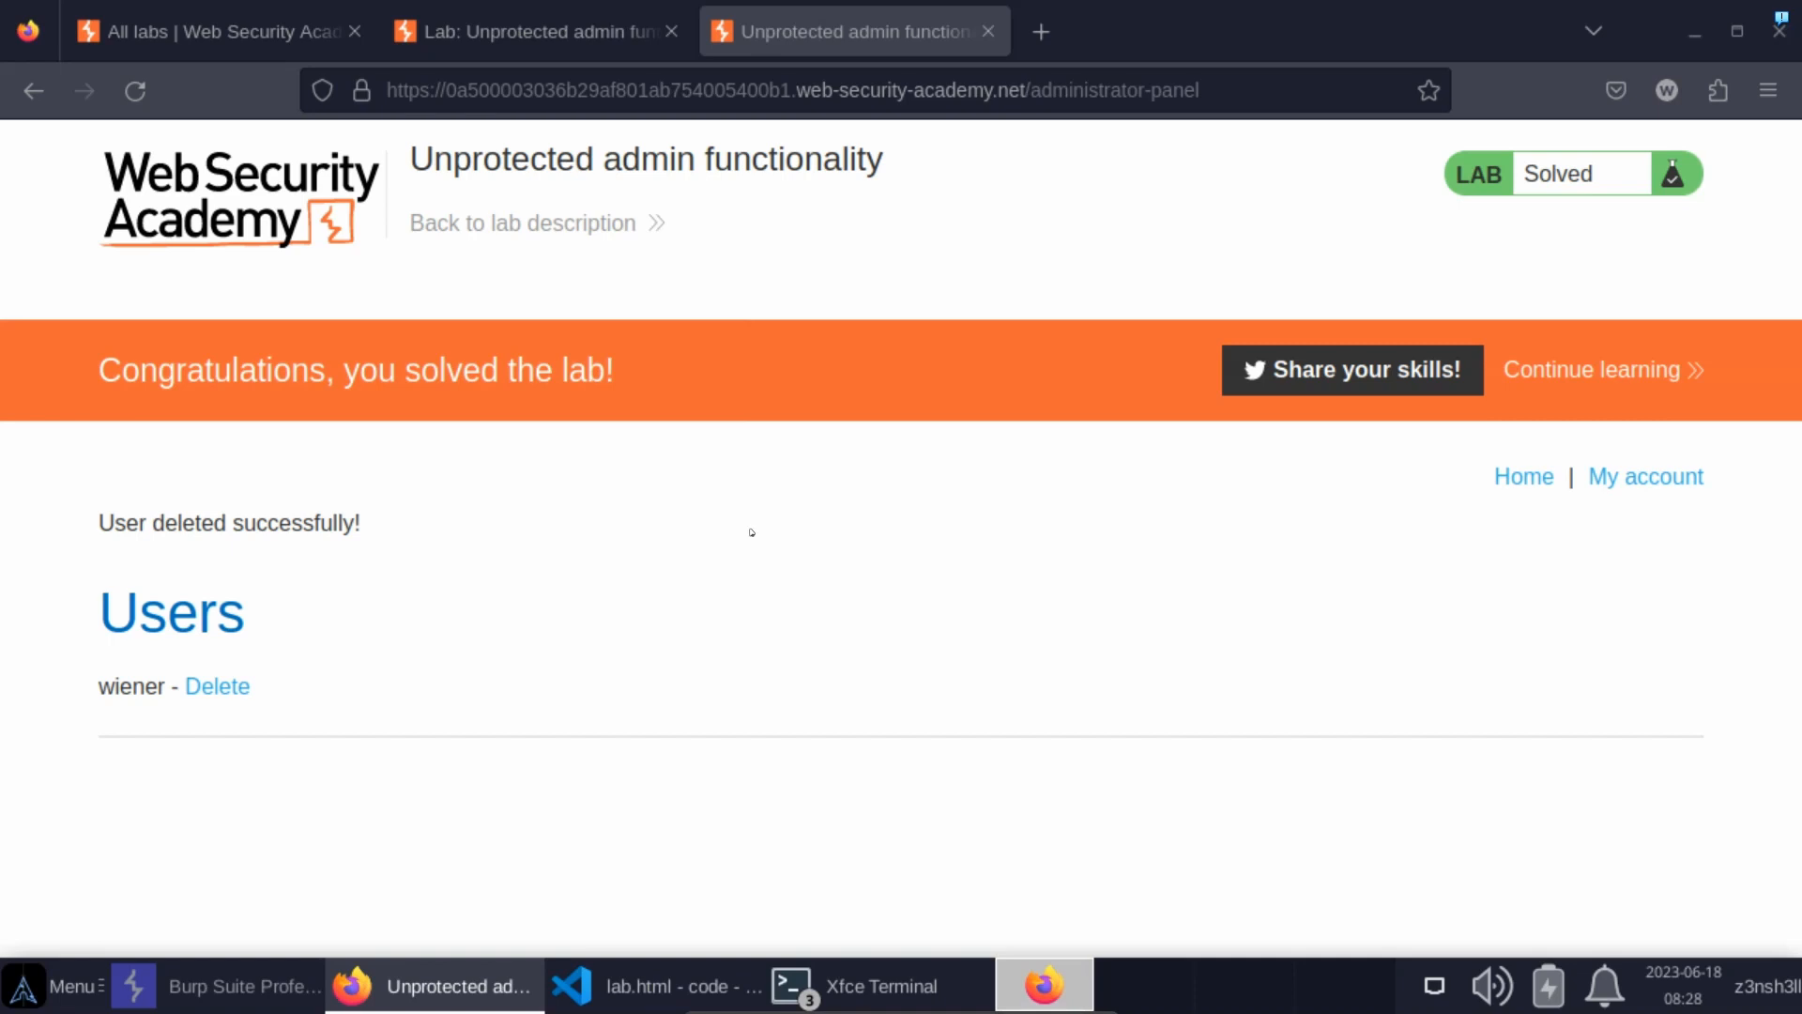